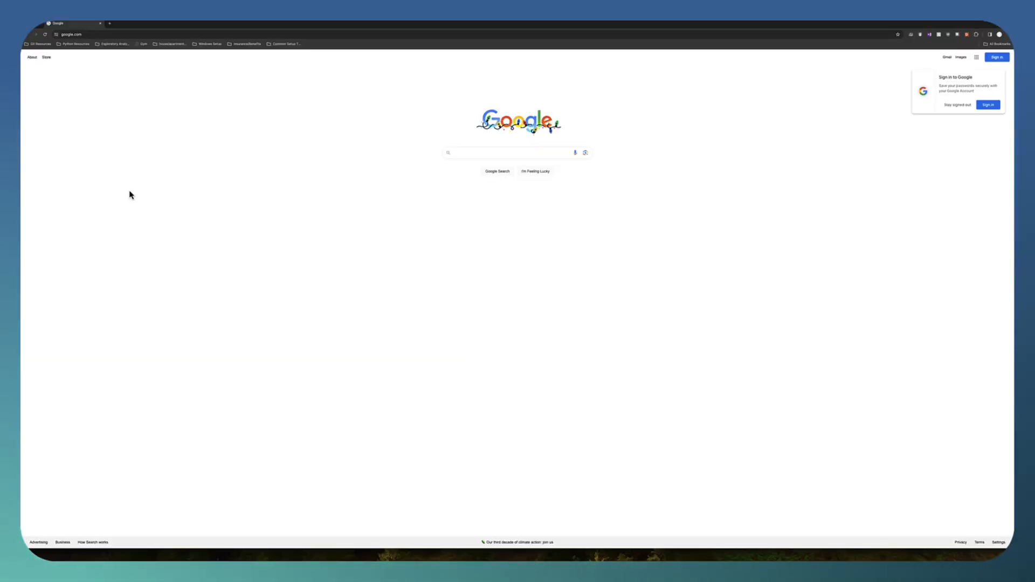
pyautogui.moveTo(266, 157)
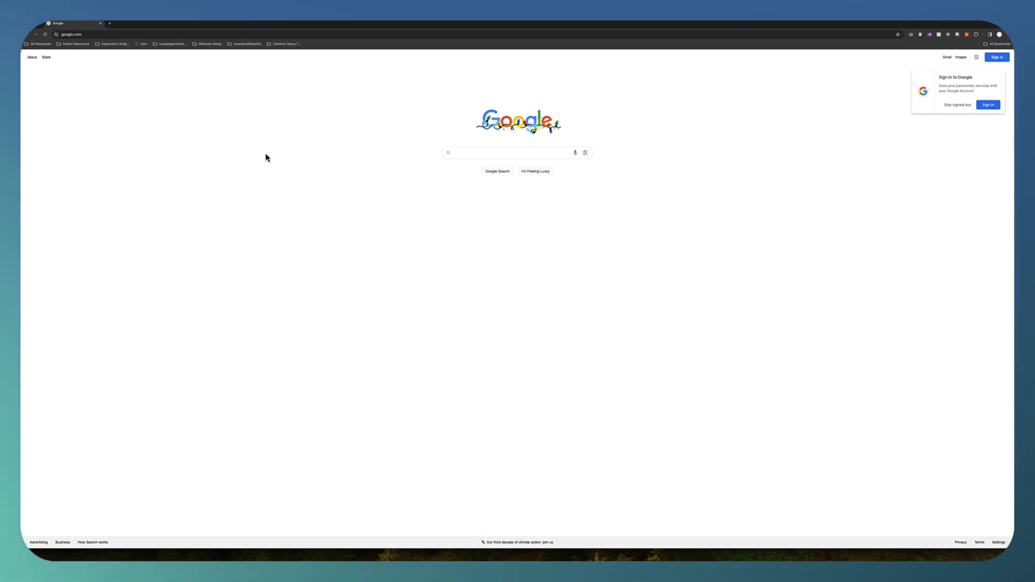
pyautogui.moveTo(270, 158)
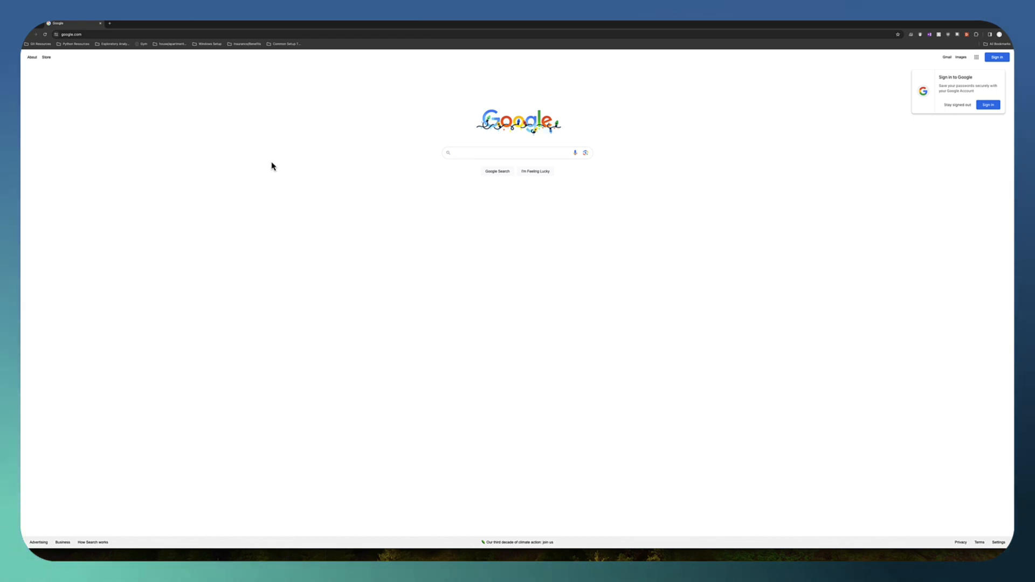
pyautogui.moveTo(302, 169)
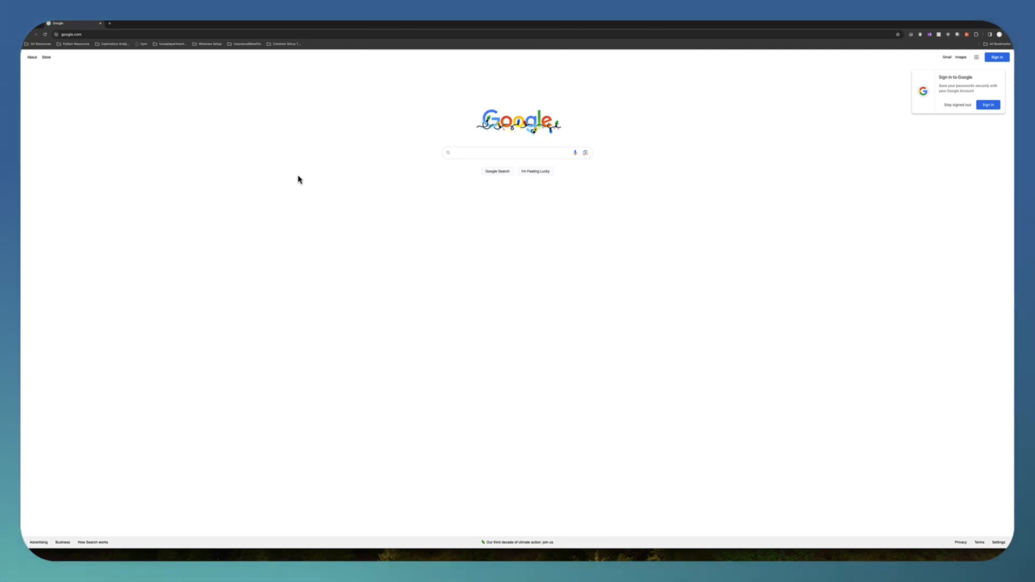
pyautogui.moveTo(287, 87)
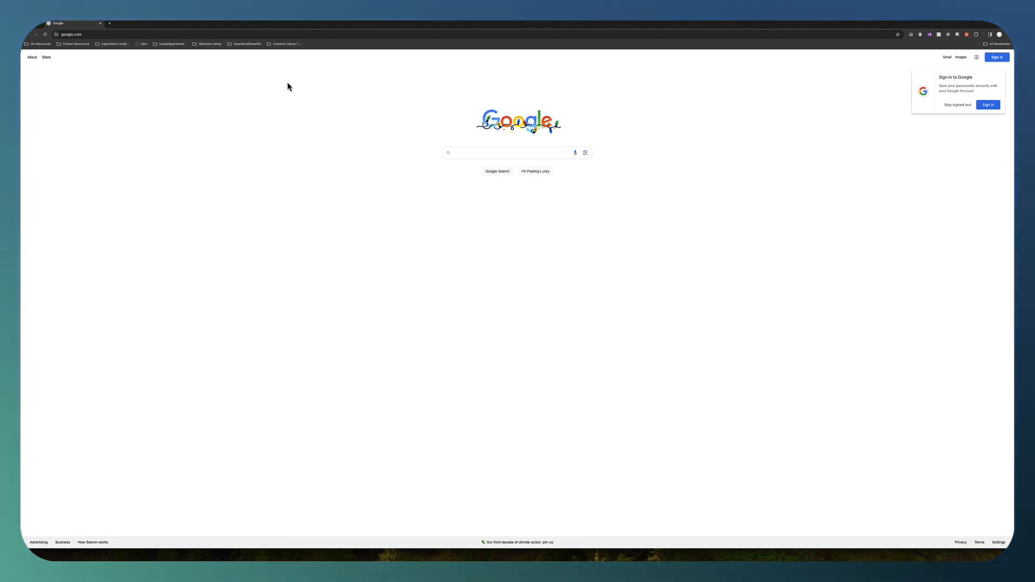
pyautogui.moveTo(354, 112)
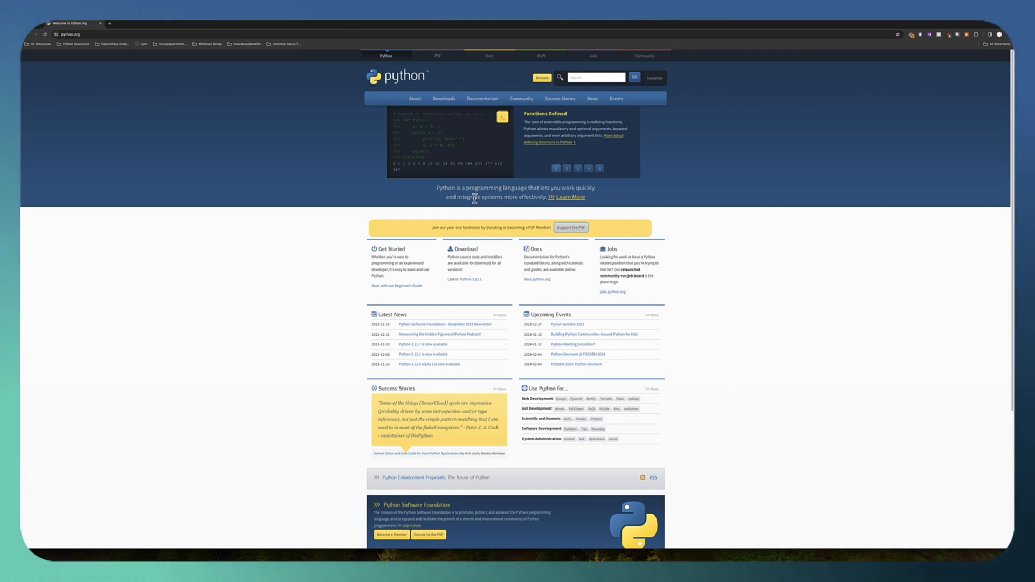
# Open python.org Downloads and start downloading the Python 3.12.1 macOS installer
pyautogui.click(443, 98)
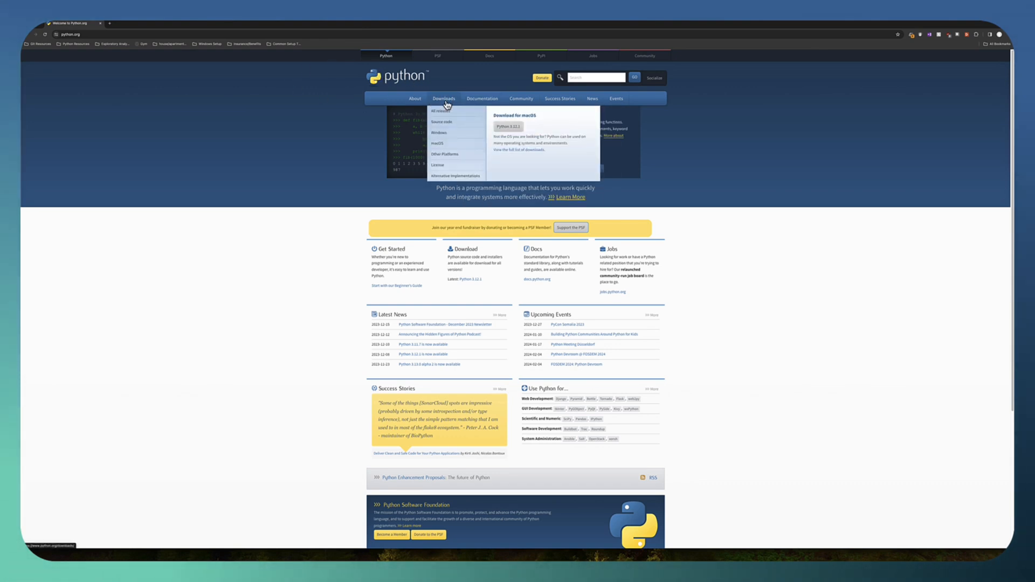
pyautogui.click(443, 98)
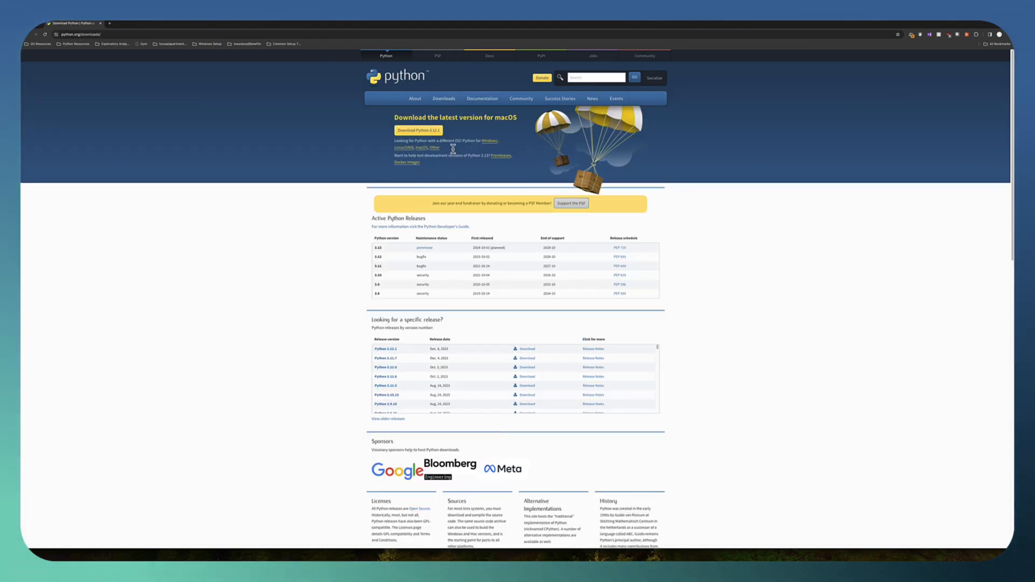
pyautogui.moveTo(461, 153)
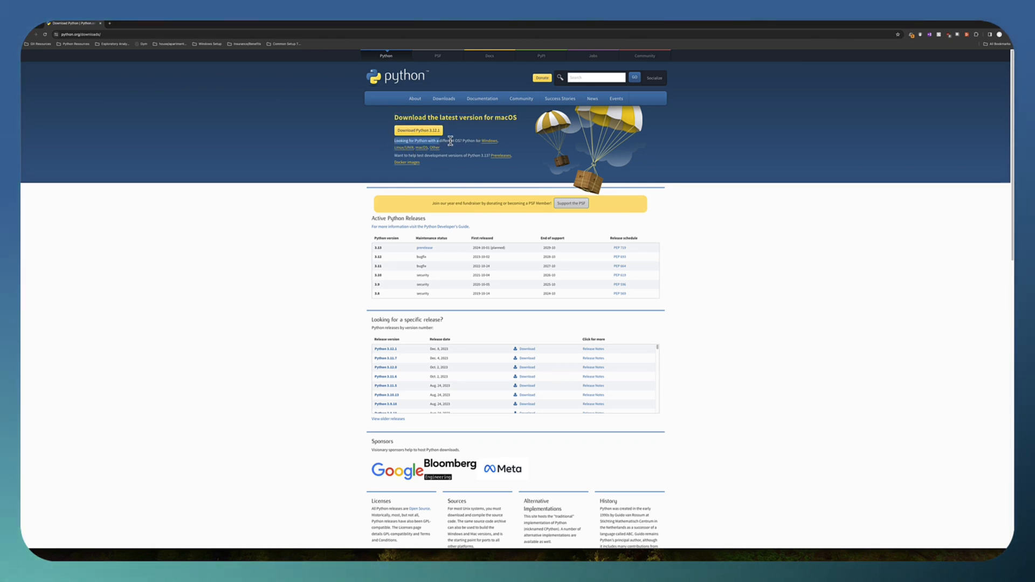
pyautogui.moveTo(483, 141)
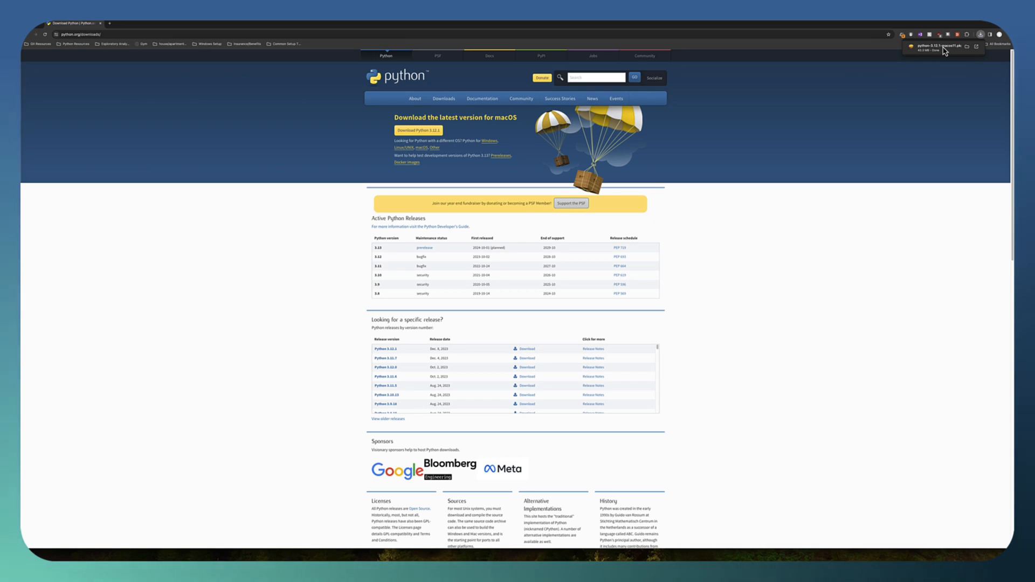
pyautogui.moveTo(665, 221)
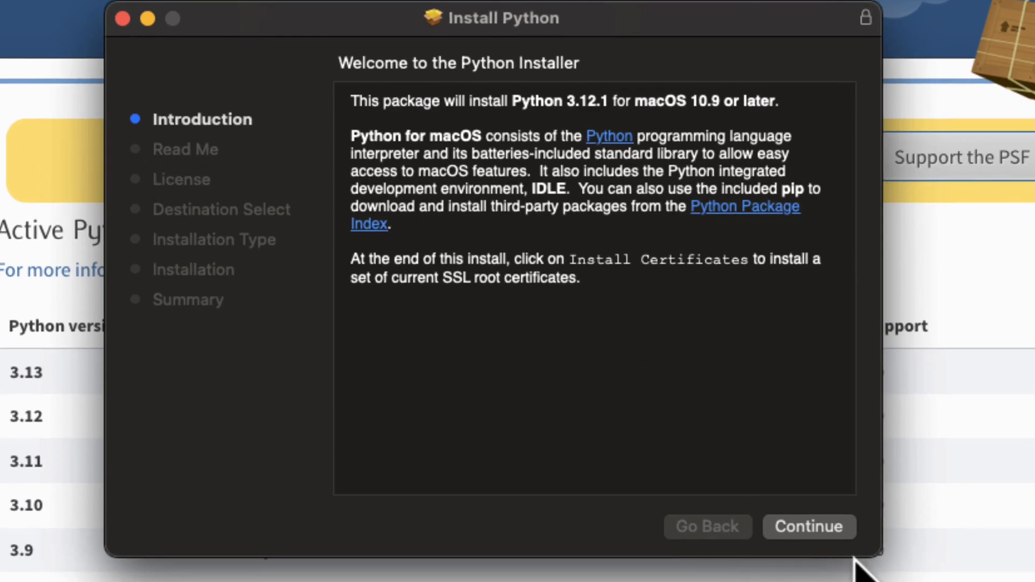
# Accept the license, install Python 3.12.1 with authorization, then trash the installer package
pyautogui.click(808, 526)
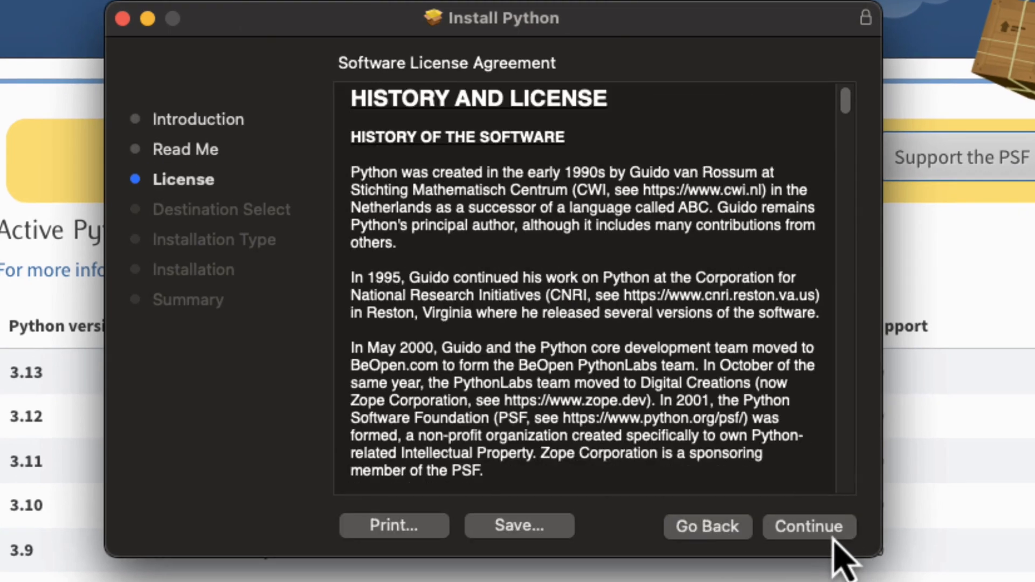
pyautogui.click(808, 526)
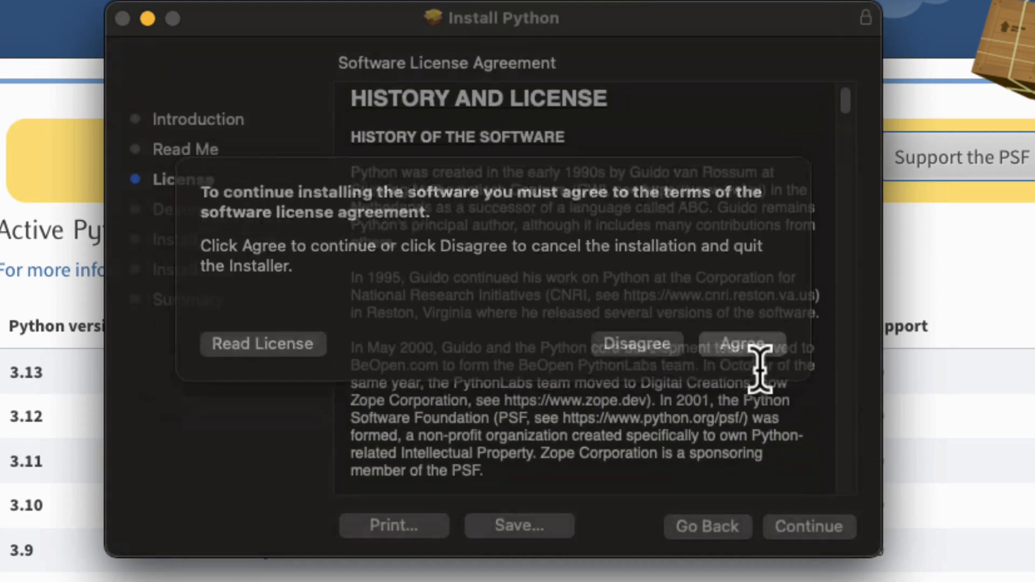
pyautogui.click(741, 344)
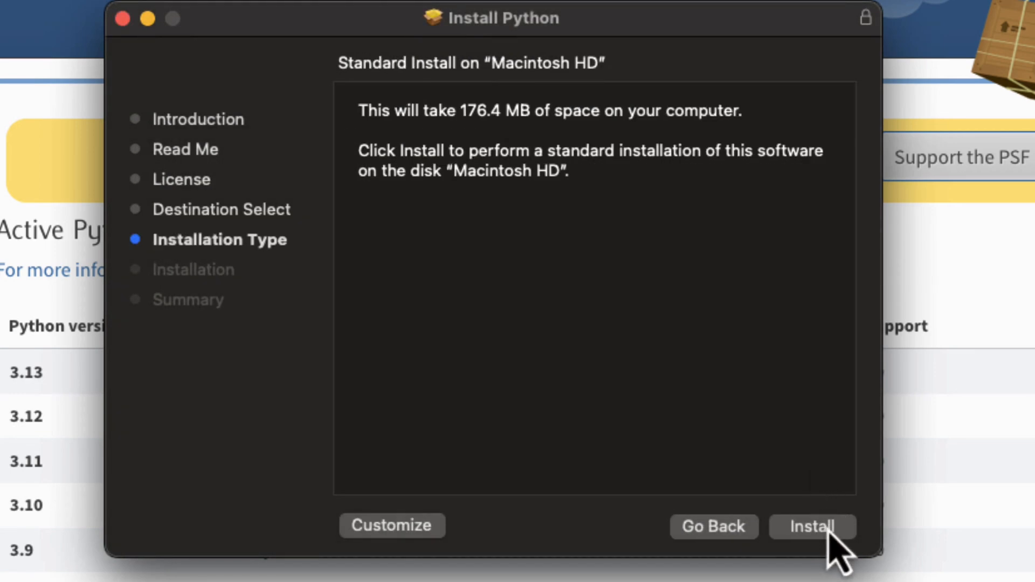
pyautogui.moveTo(828, 550)
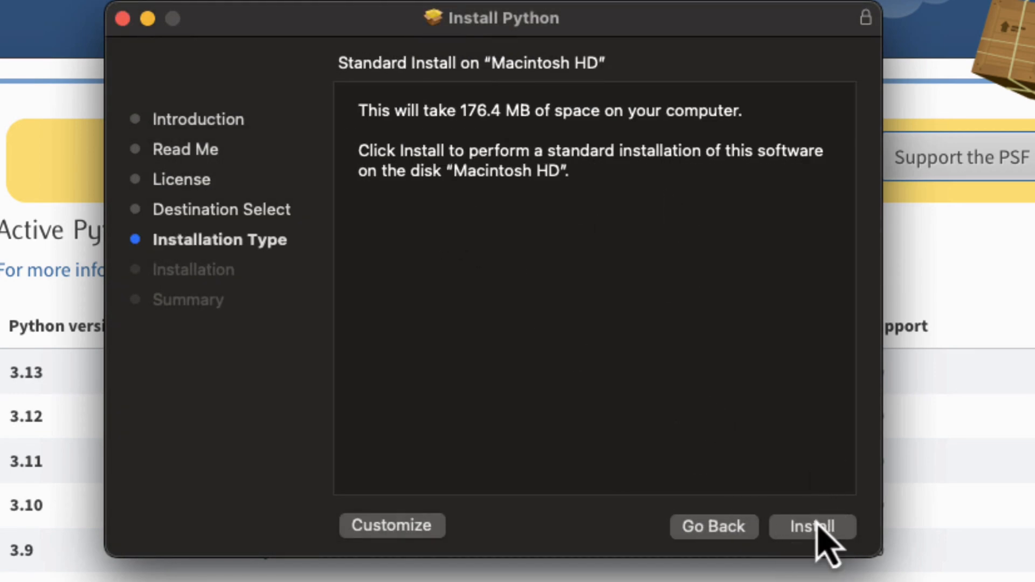
pyautogui.click(811, 526)
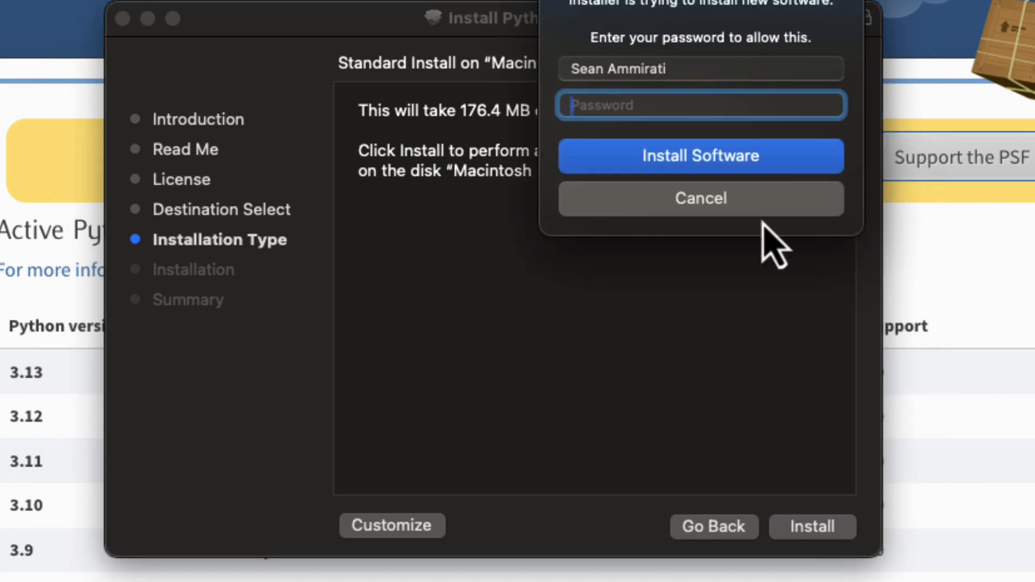
pyautogui.click(700, 157)
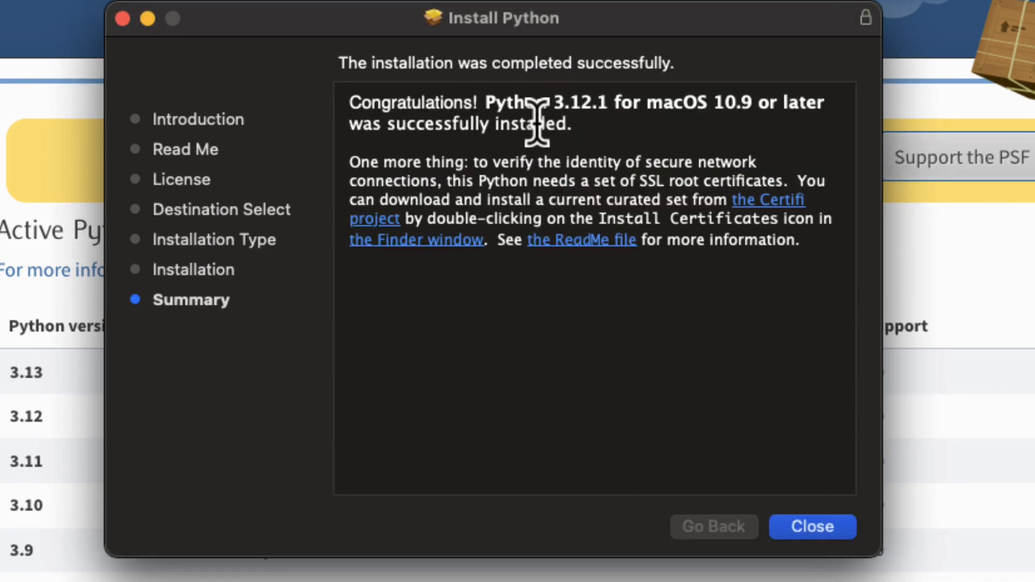
pyautogui.moveTo(533, 175)
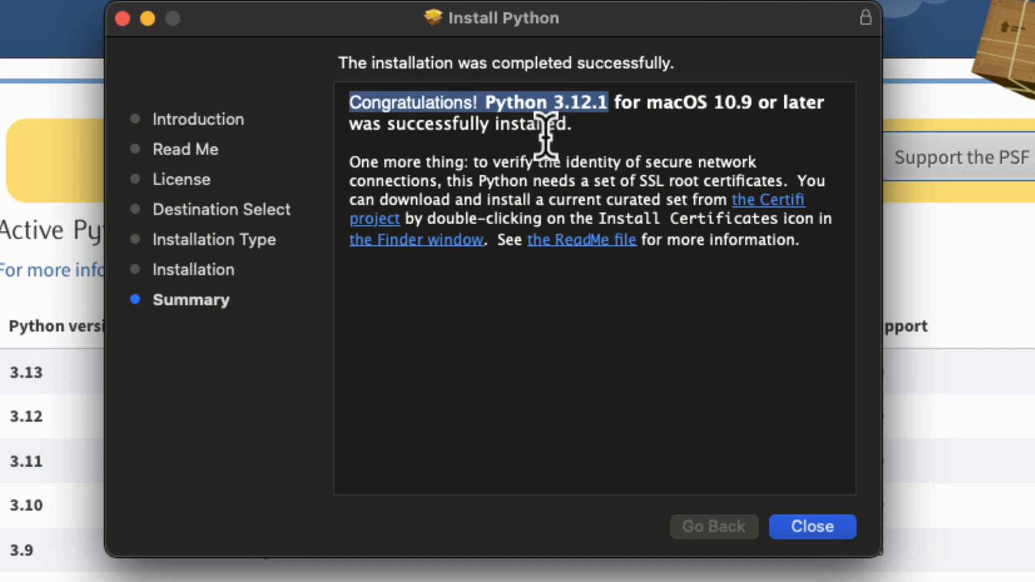
pyautogui.moveTo(767, 427)
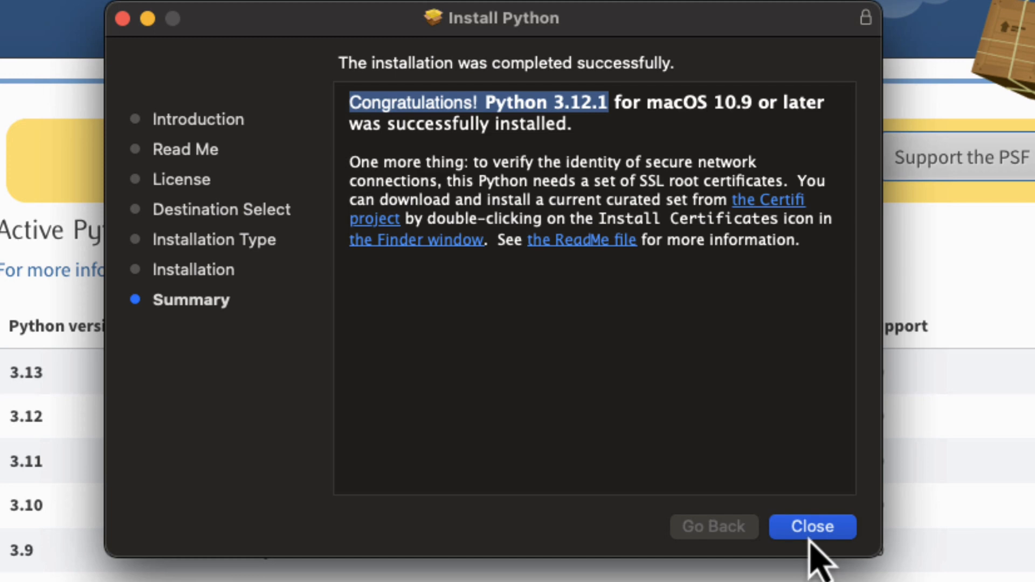
pyautogui.click(811, 527)
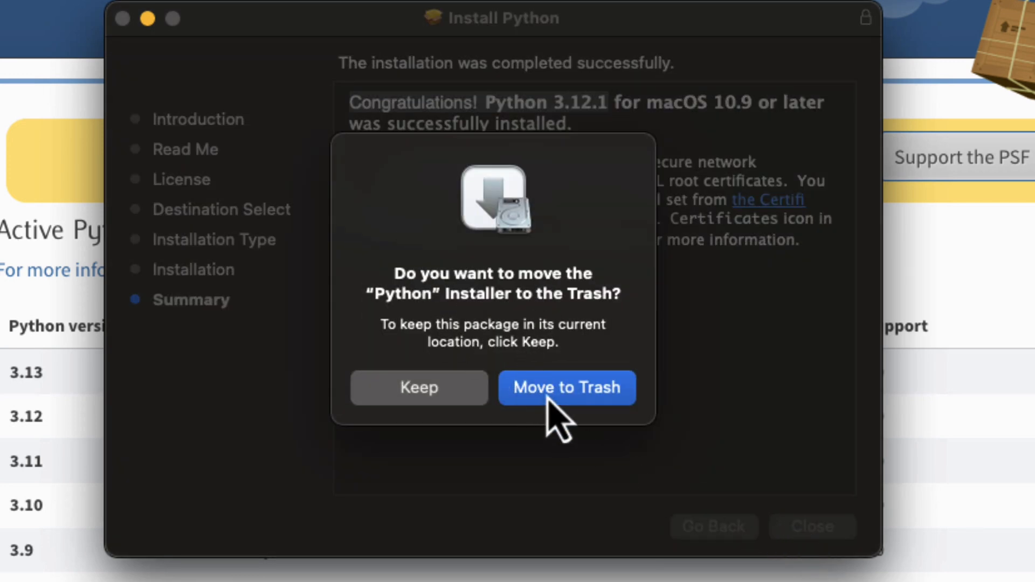
pyautogui.click(566, 388)
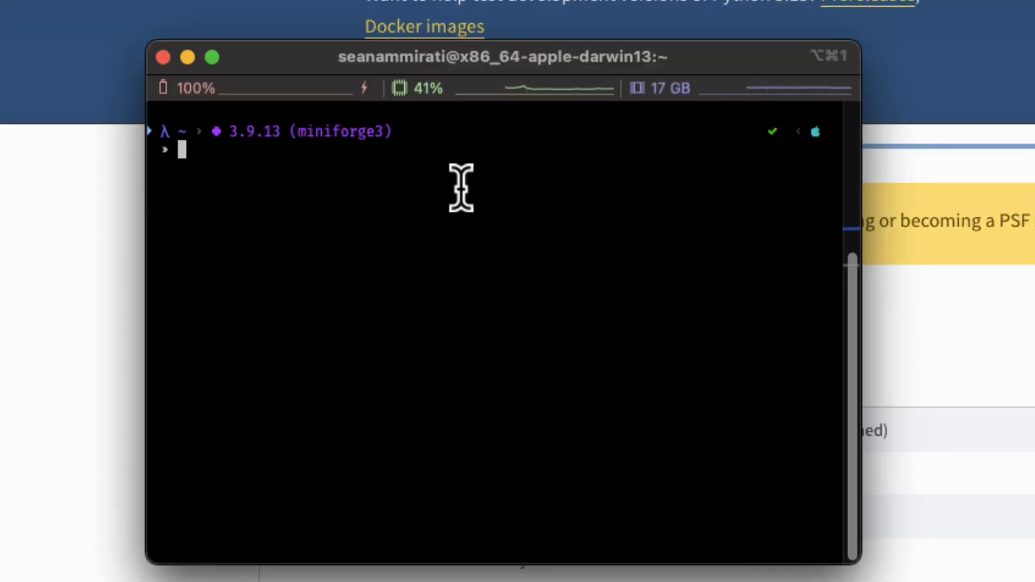
pyautogui.moveTo(226, 194)
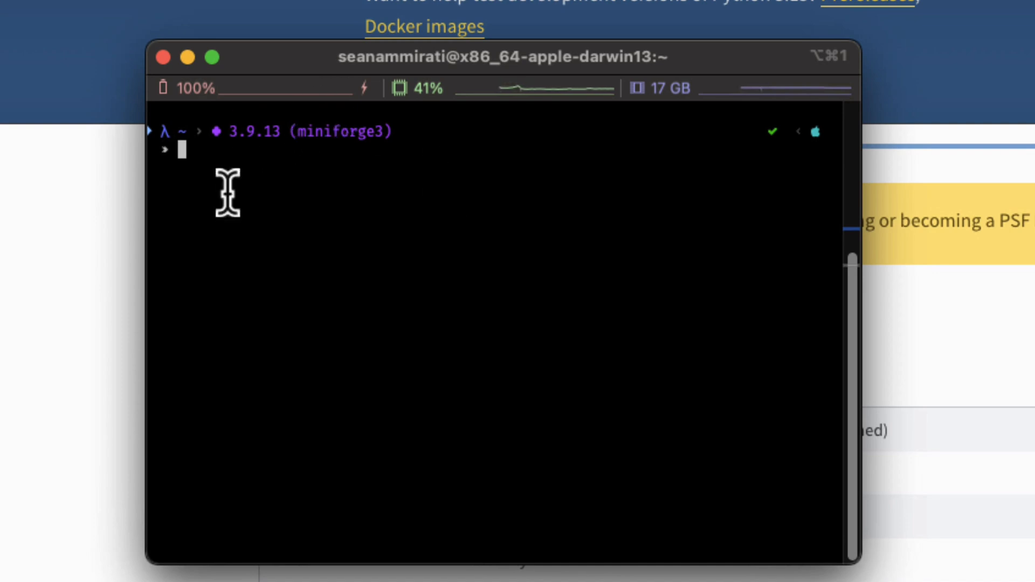
pyautogui.moveTo(357, 218)
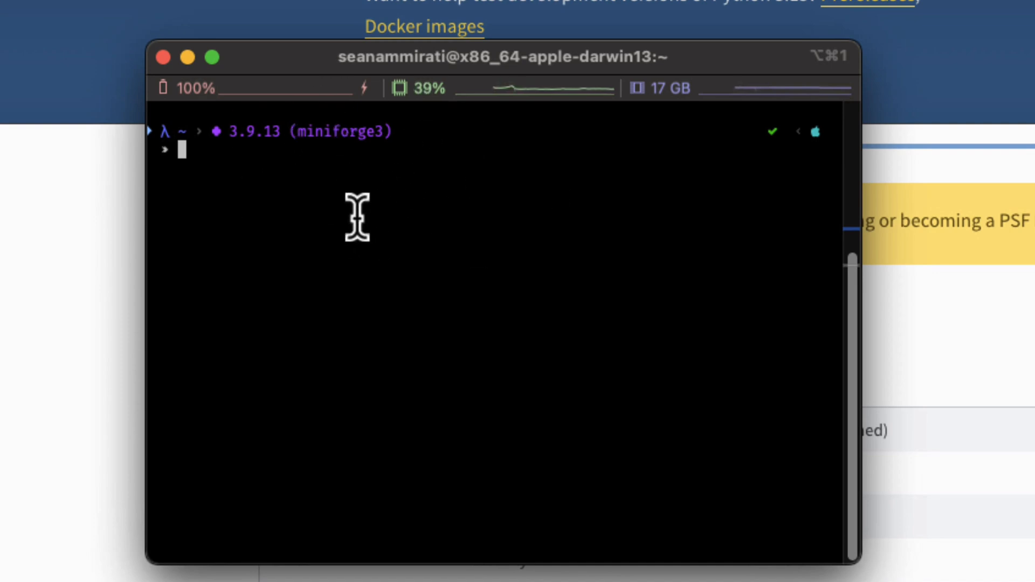
pyautogui.moveTo(290, 165)
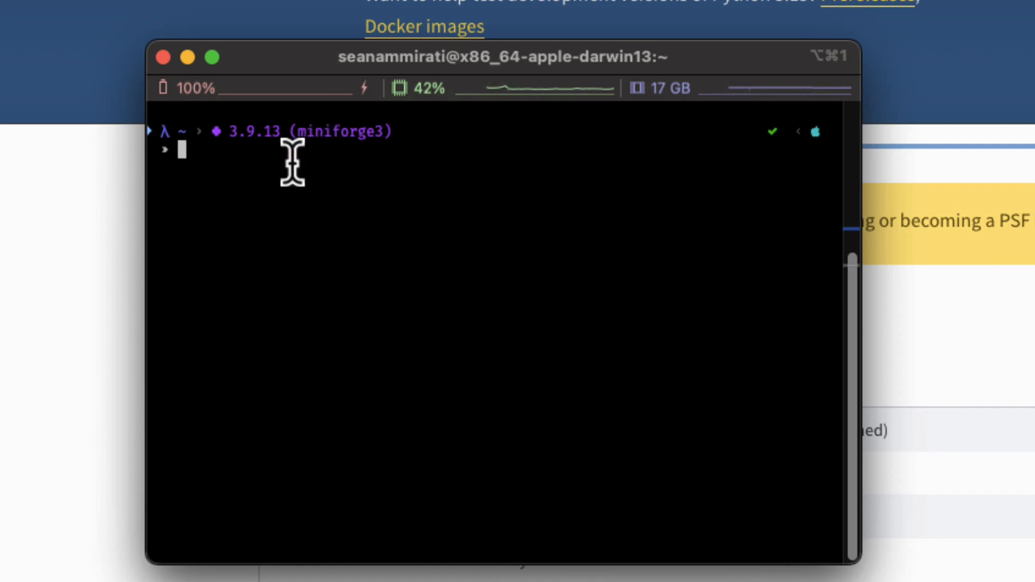
pyautogui.moveTo(294, 149)
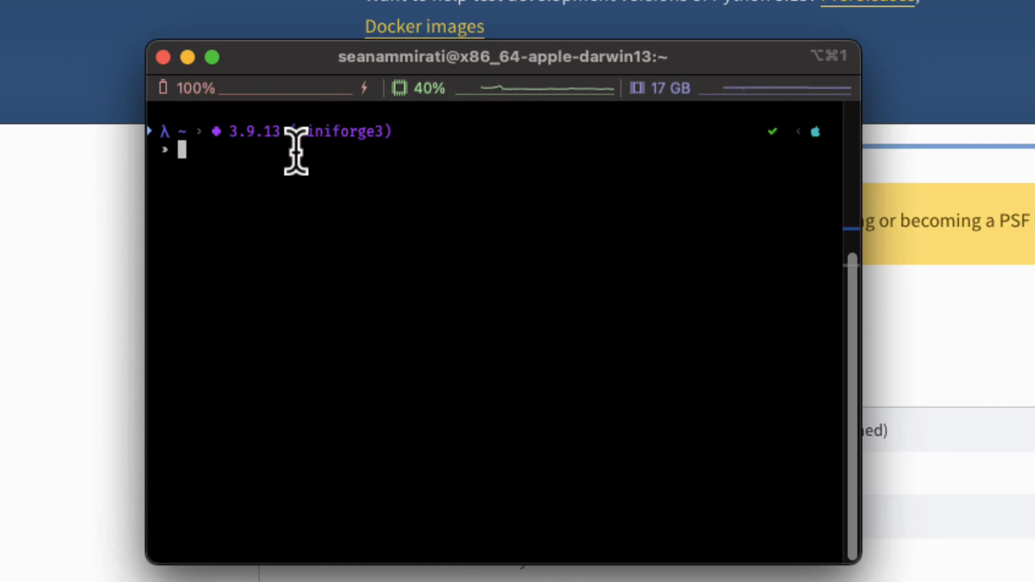
pyautogui.moveTo(418, 260)
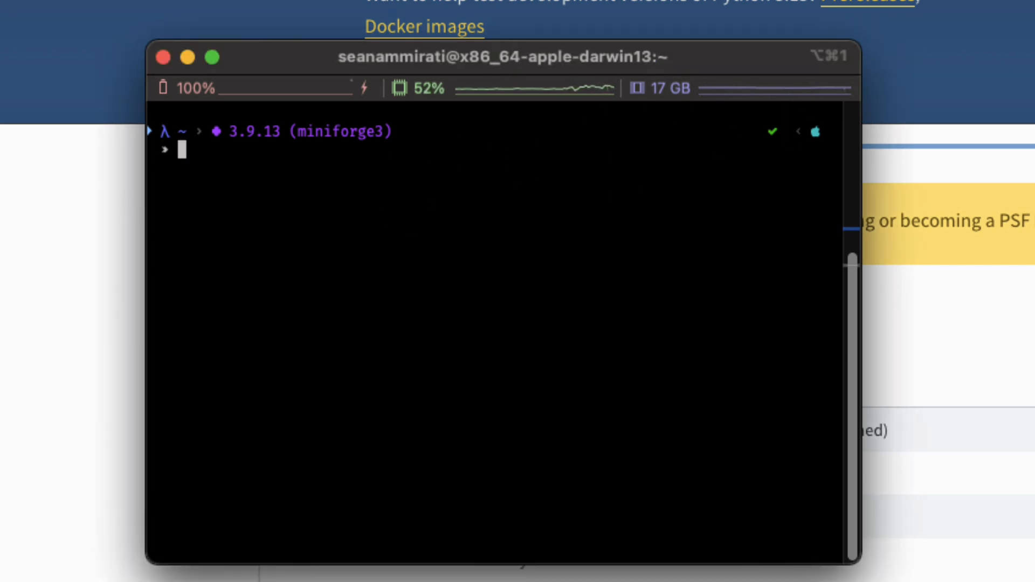
pyautogui.moveTo(1020, 89)
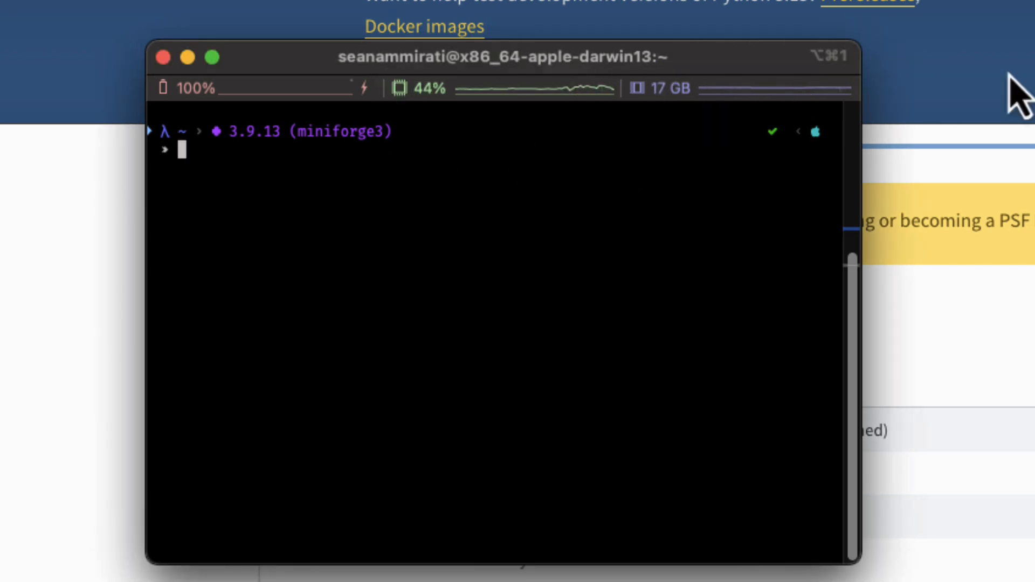
pyautogui.moveTo(467, 256)
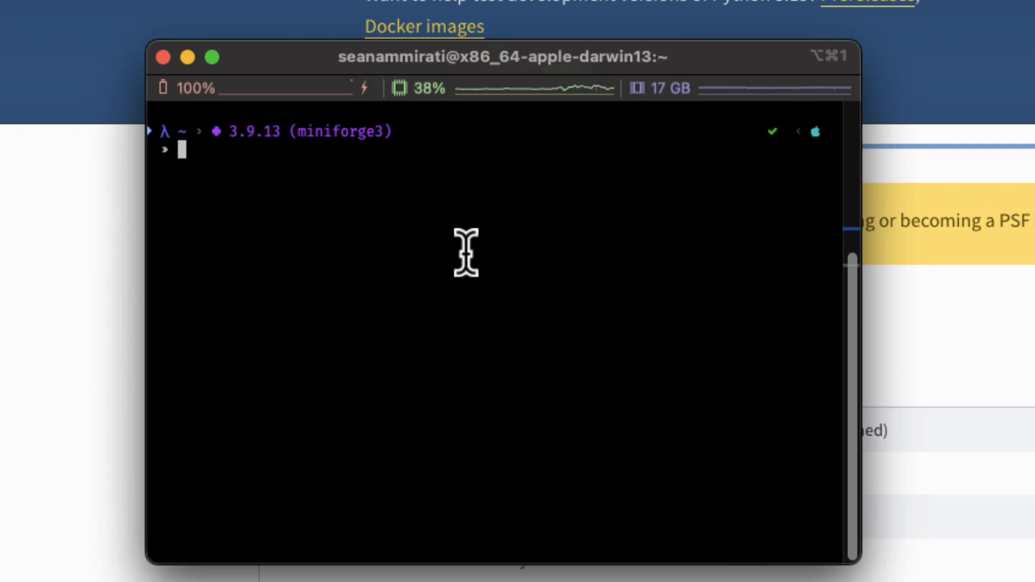
pyautogui.moveTo(454, 242)
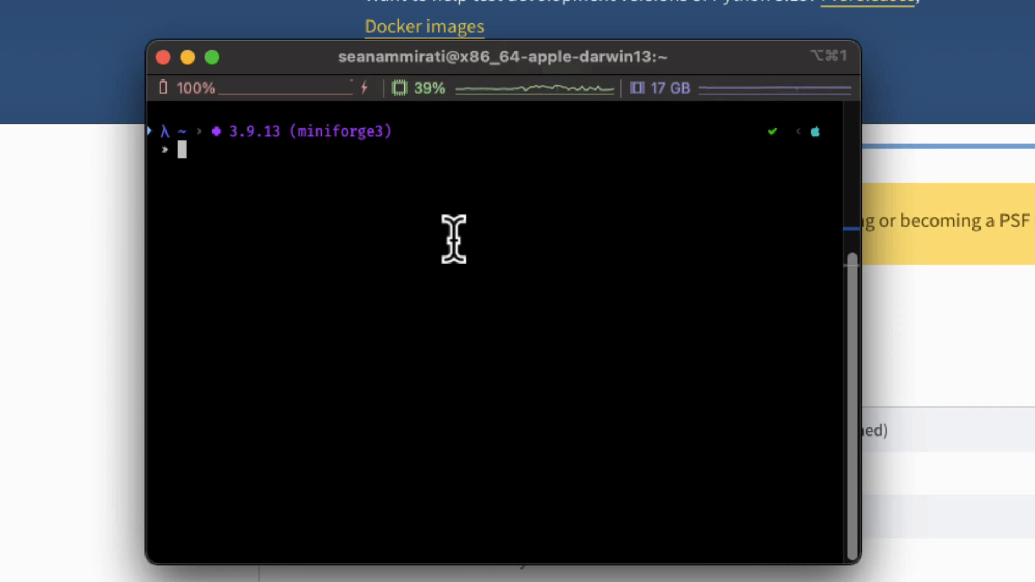
pyautogui.moveTo(180, 156)
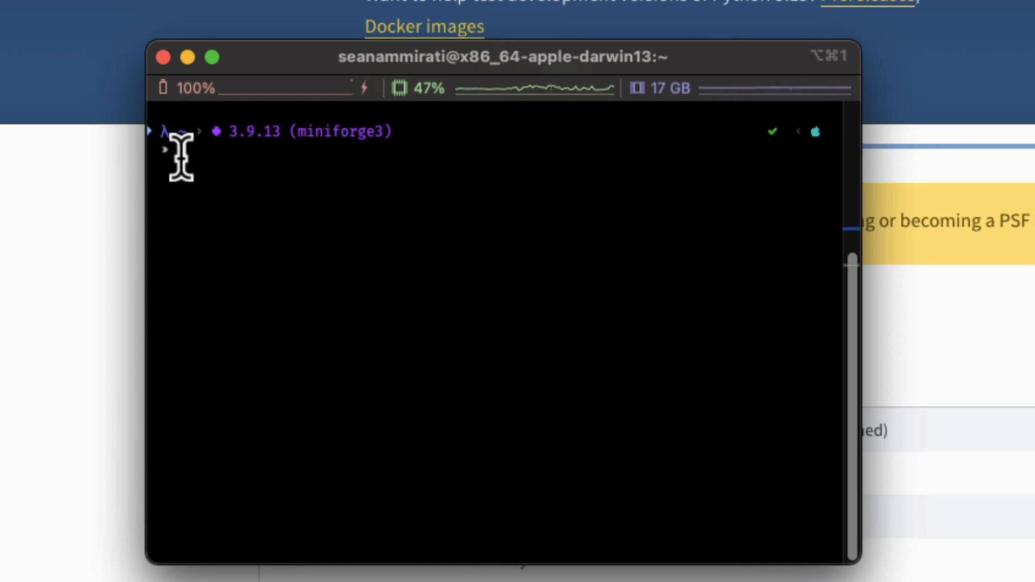
# Type the test string 'asdfasdf' at the iTerm2 prompt, then clear it
pyautogui.write('asdfasdf')
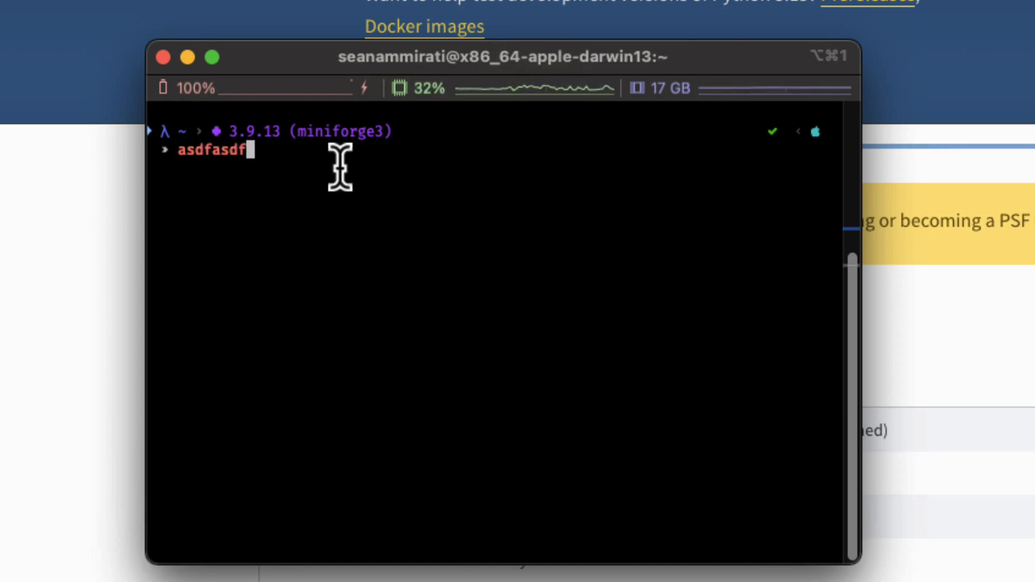
pyautogui.write('asdfas')
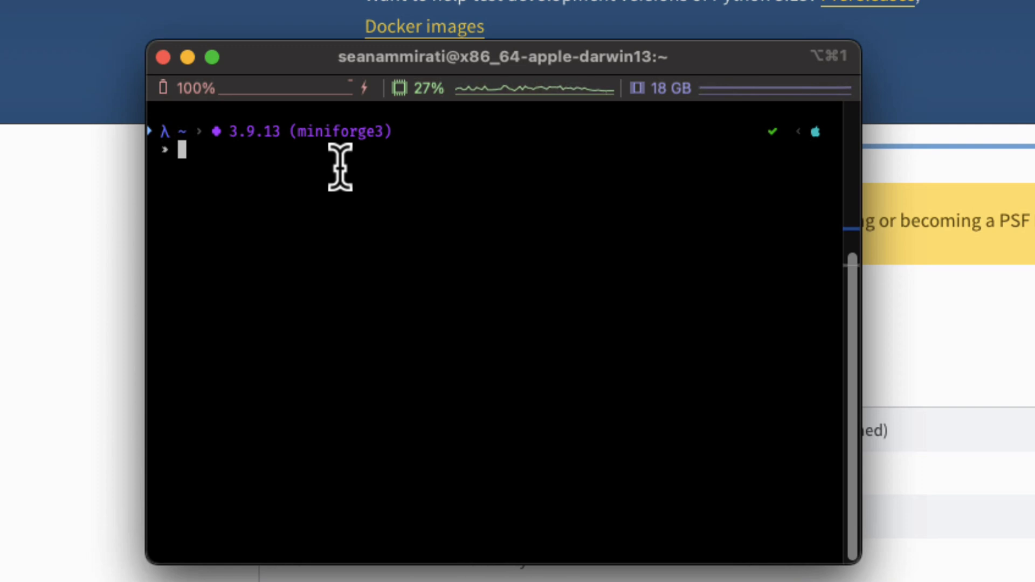
# Run 'pip install jupyter' (already satisfied), then launch the server with 'jupyter notebook'
pyautogui.write('pip install jupyter')
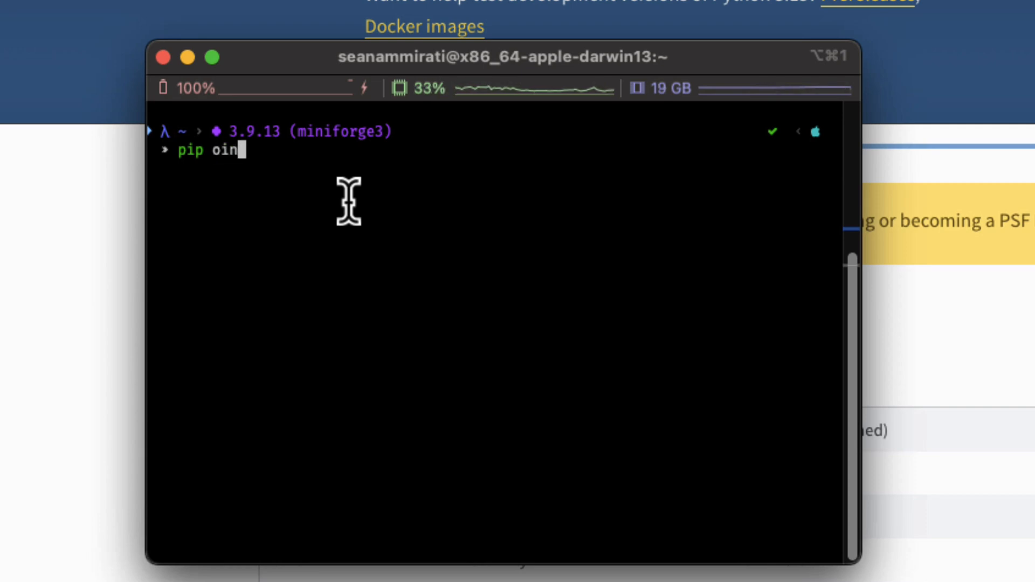
pyautogui.press('Return')
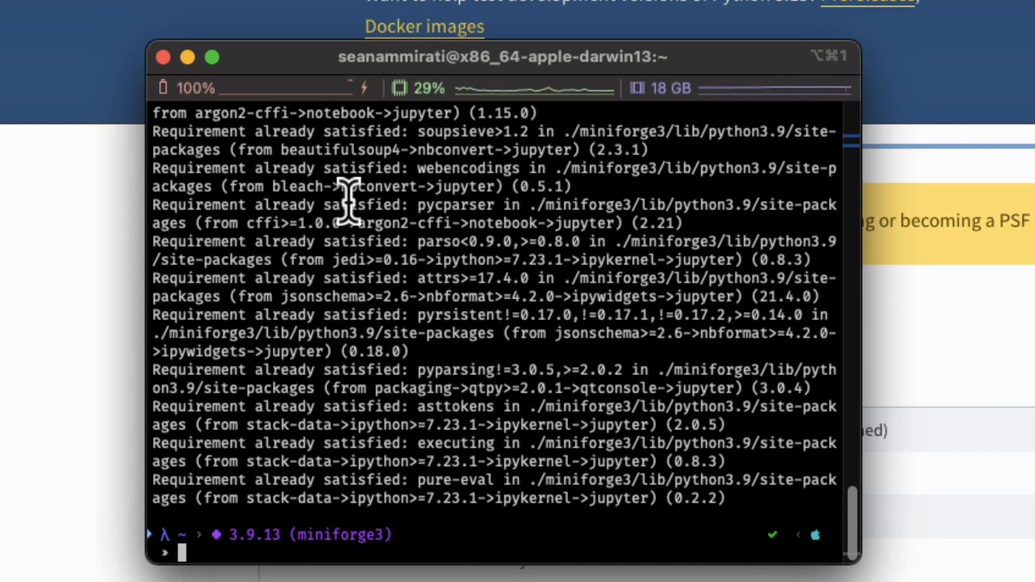
pyautogui.write('jupyter notebook')
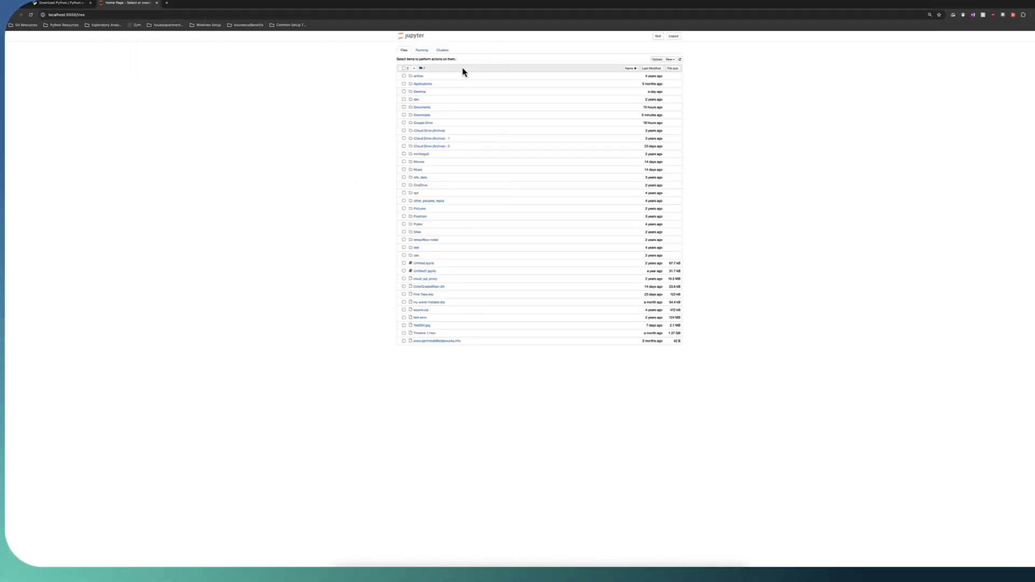
pyautogui.moveTo(388, 144)
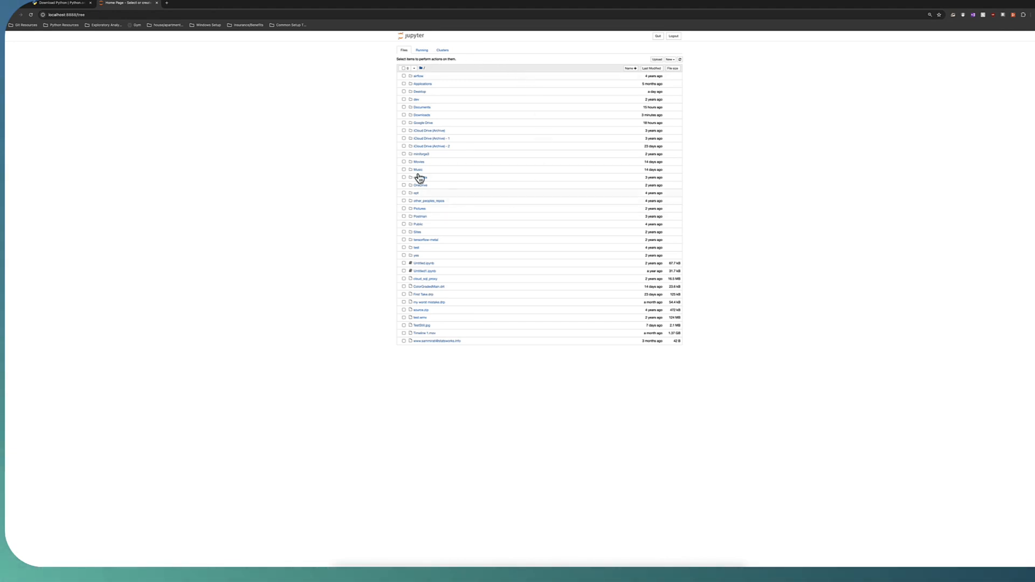
pyautogui.moveTo(423, 113)
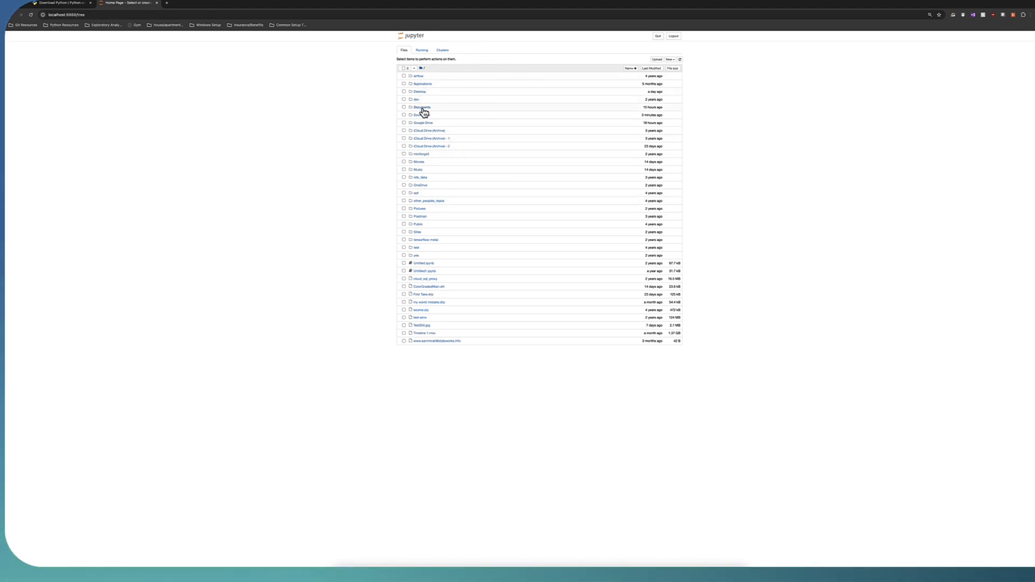
# Browse Documents, return home, and create a new Python 3 (ipykernel) notebook
pyautogui.click(422, 107)
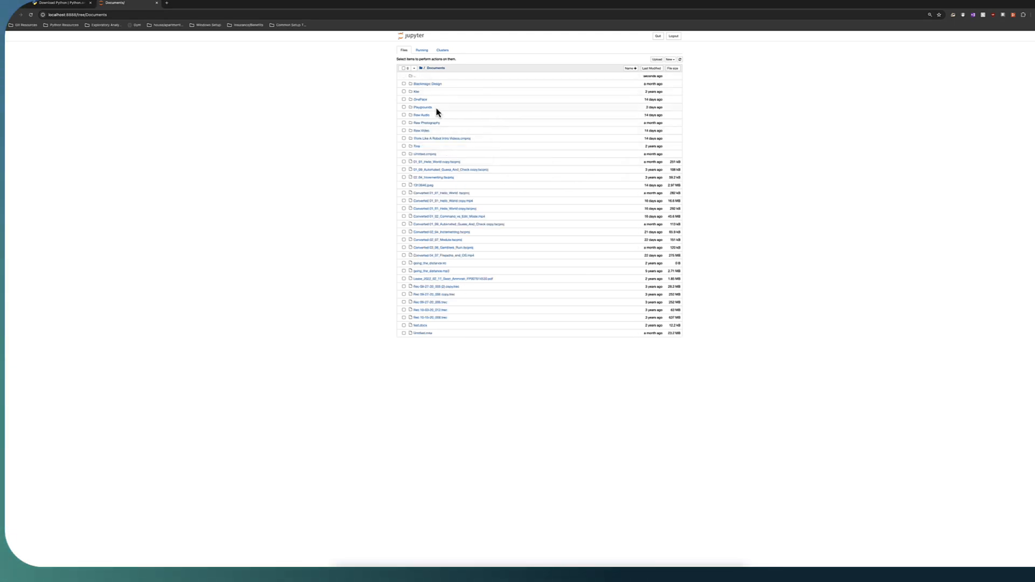
pyautogui.moveTo(408, 58)
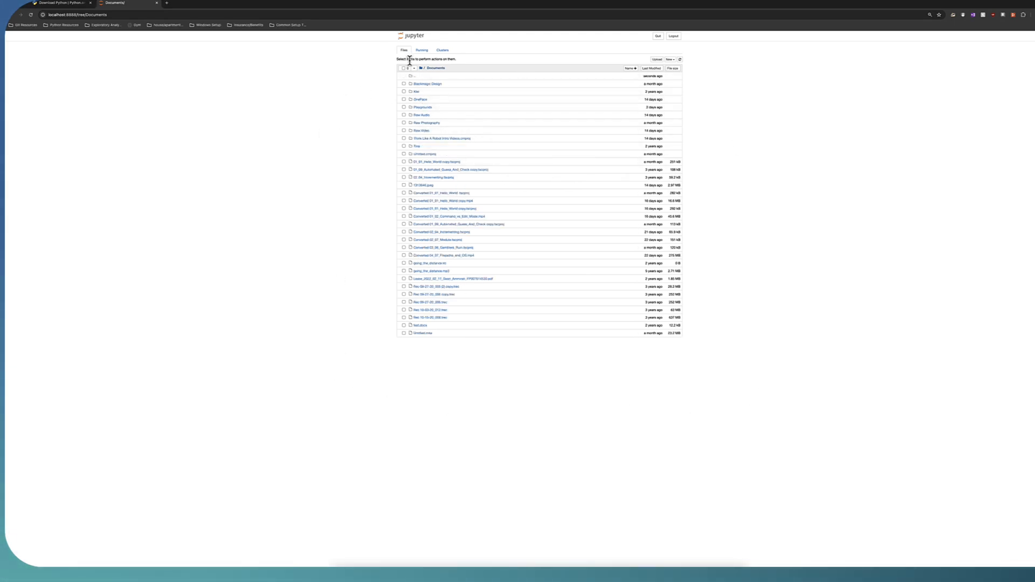
pyautogui.click(670, 60)
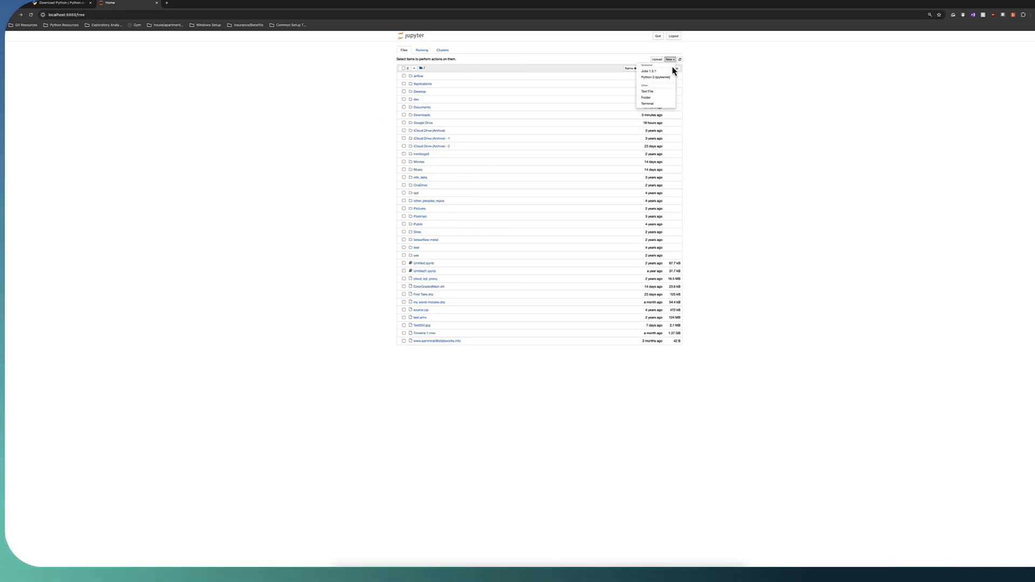
pyautogui.click(655, 77)
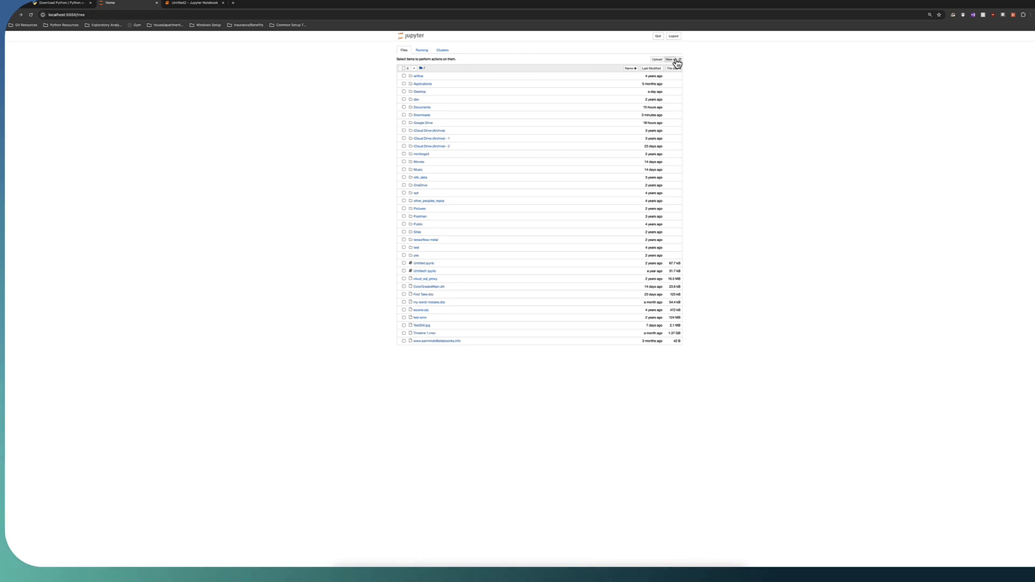
# Rename the untitled notebook to 'My First Notebook'
pyautogui.click(424, 271)
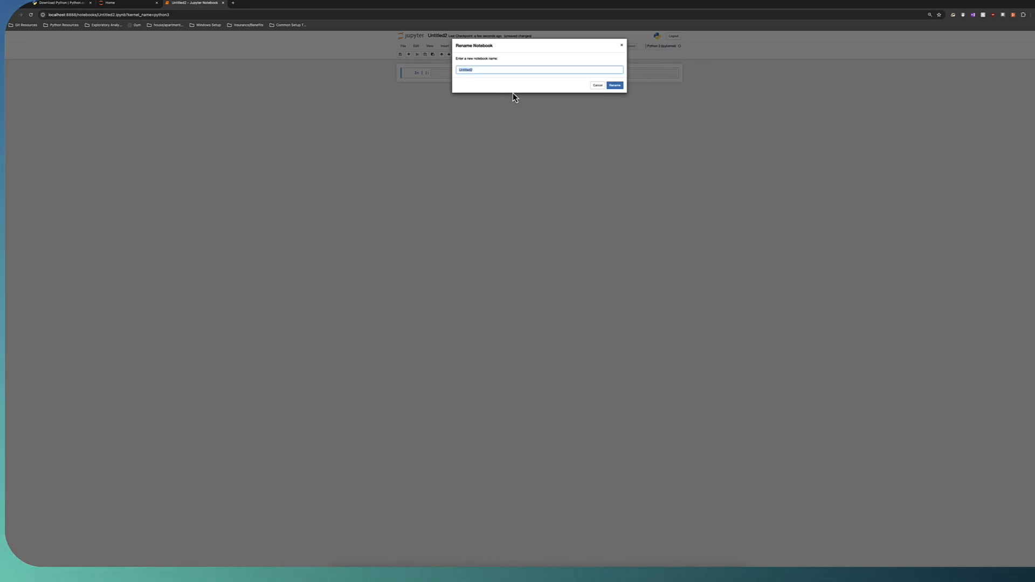
pyautogui.write('My First N')
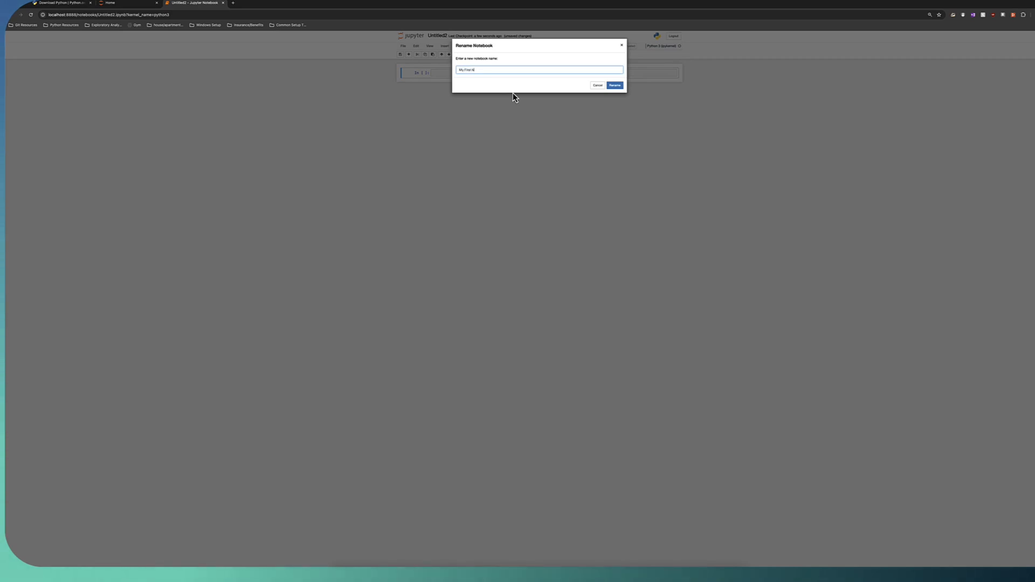
pyautogui.click(614, 85)
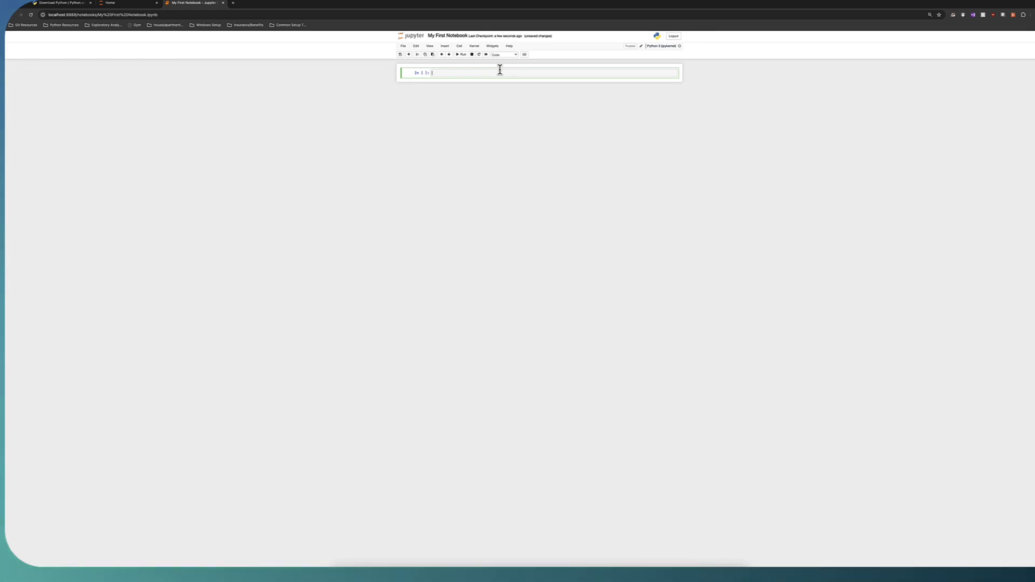
pyautogui.moveTo(452, 524)
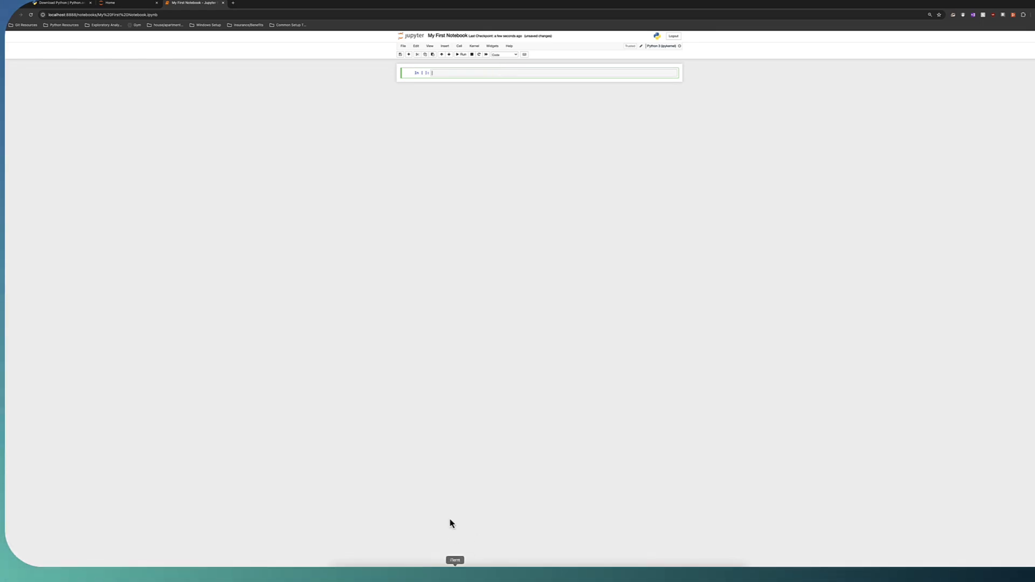
# Glance at the server terminal, then save My First Notebook with a checkpoint
pyautogui.click(455, 559)
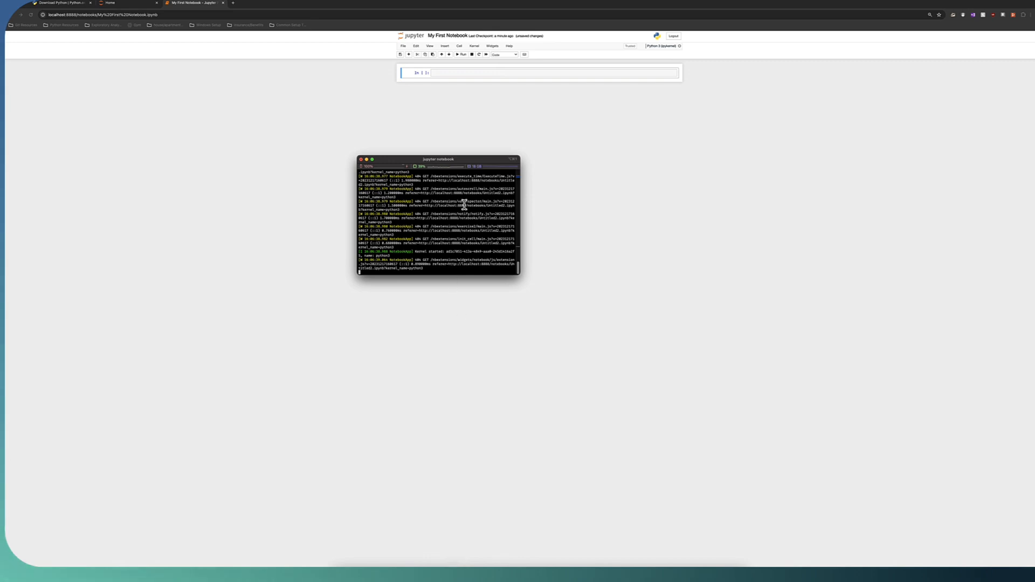
pyautogui.moveTo(443, 247)
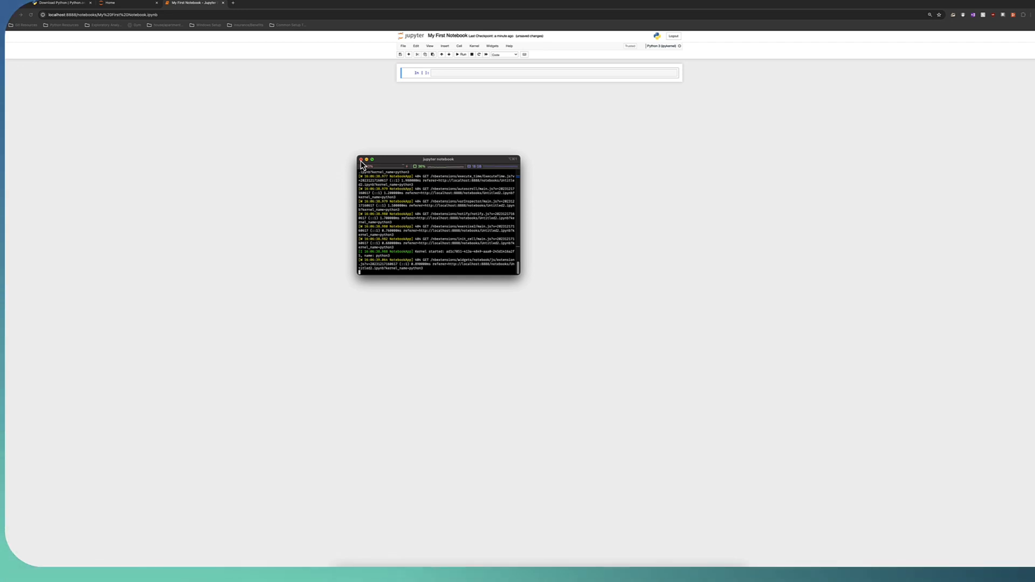
pyautogui.moveTo(386, 155)
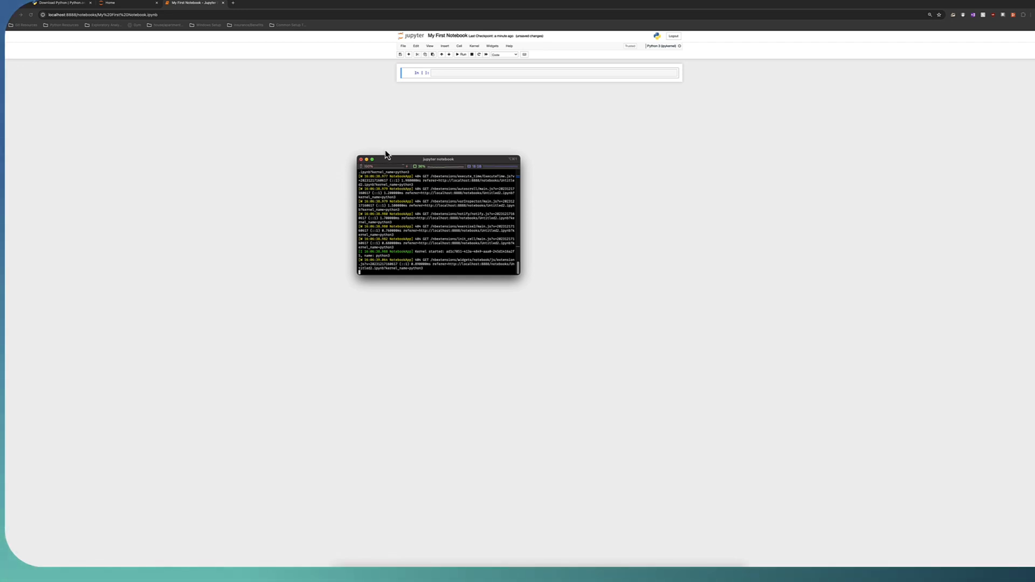
pyautogui.click(403, 45)
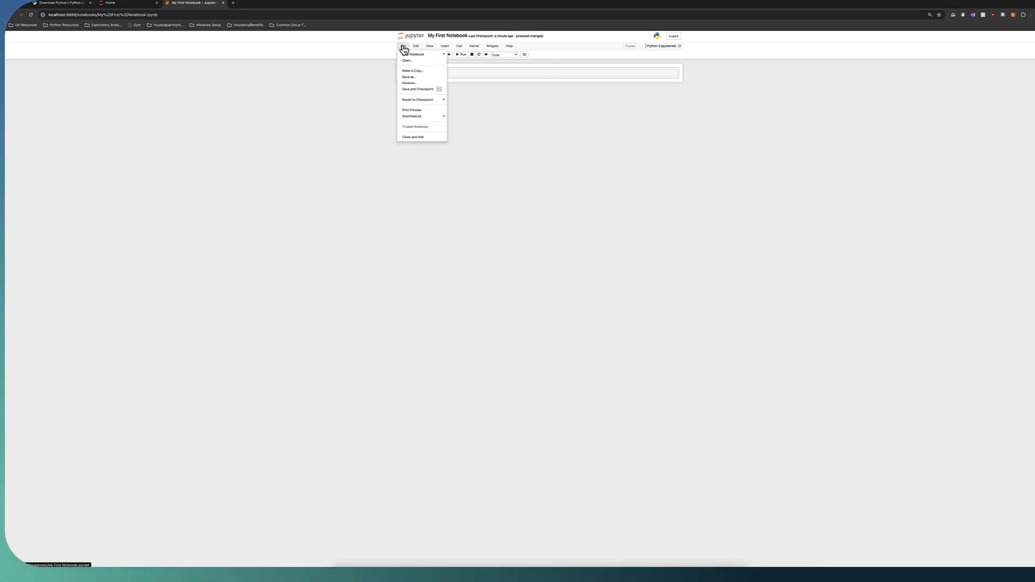
pyautogui.click(417, 89)
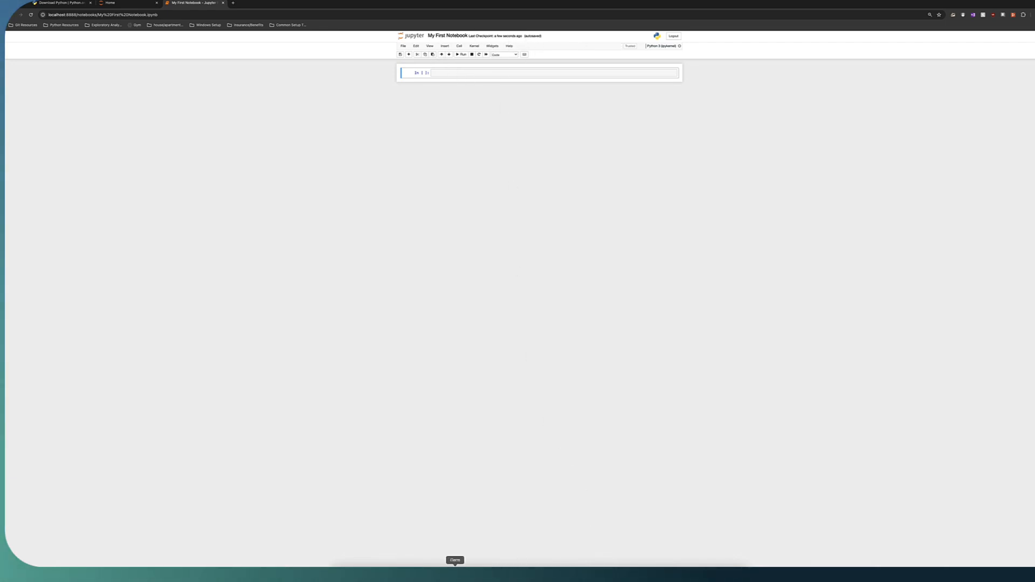
# Stop the Jupyter server in the terminal with Ctrl+C and confirm with y
pyautogui.click(455, 560)
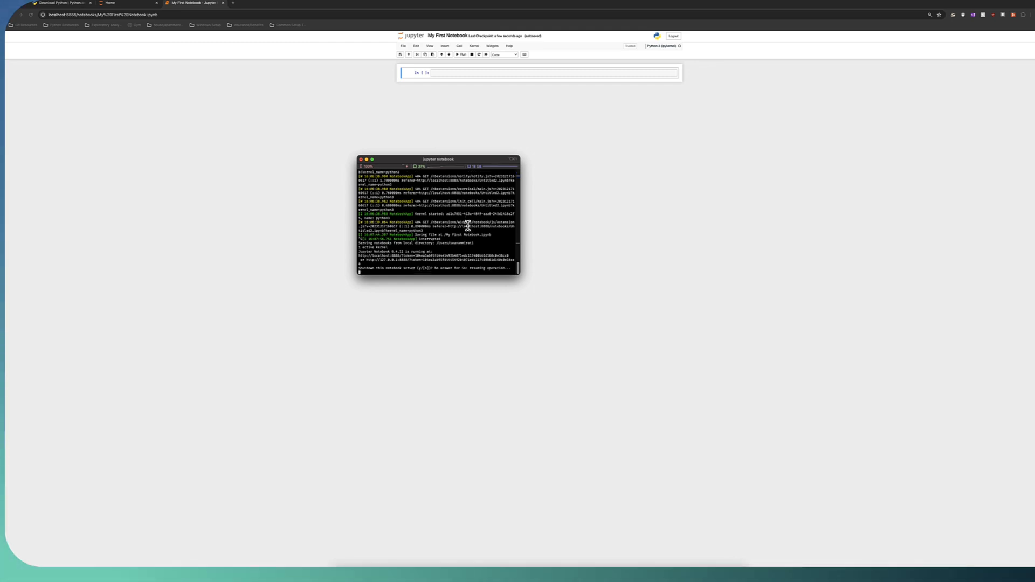
pyautogui.scroll(-3)
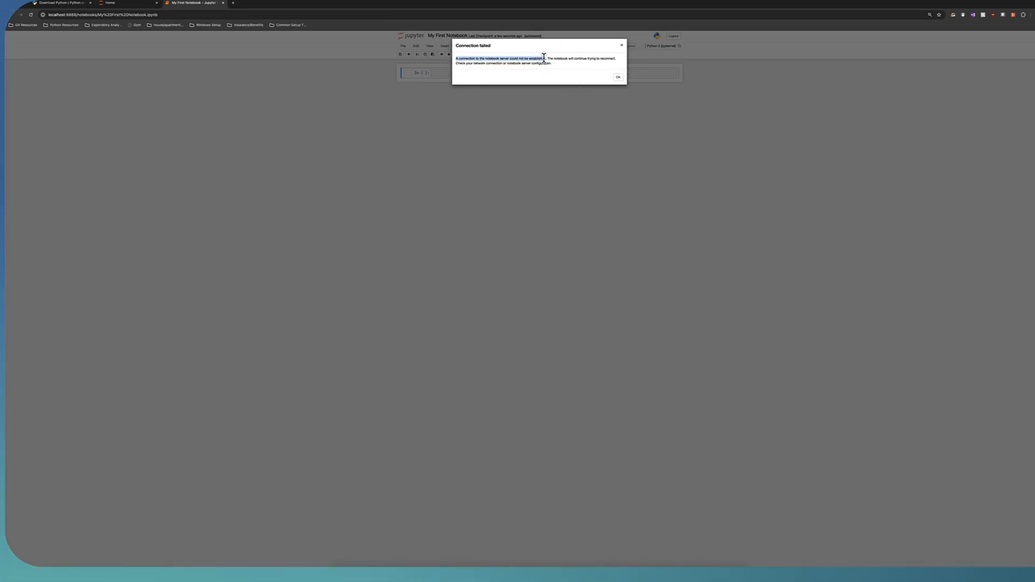
# Dismiss the connection-failed warning and relaunch the server with 'jupyter notebook'
pyautogui.click(617, 77)
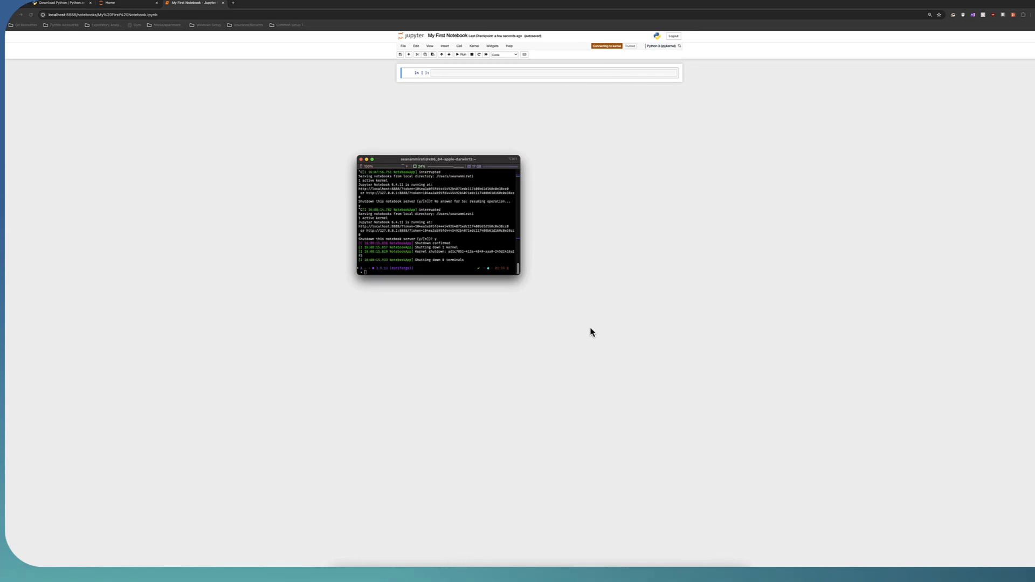
pyautogui.write('jupyter notebook')
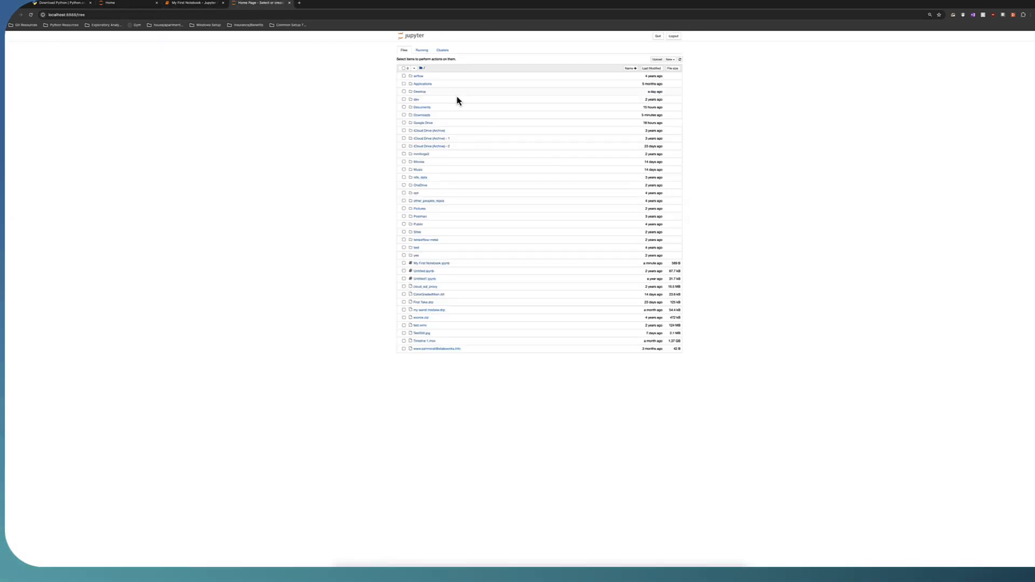
# Browse the Desktop and Documents folders, then open Google Colab in a new tab
pyautogui.click(422, 92)
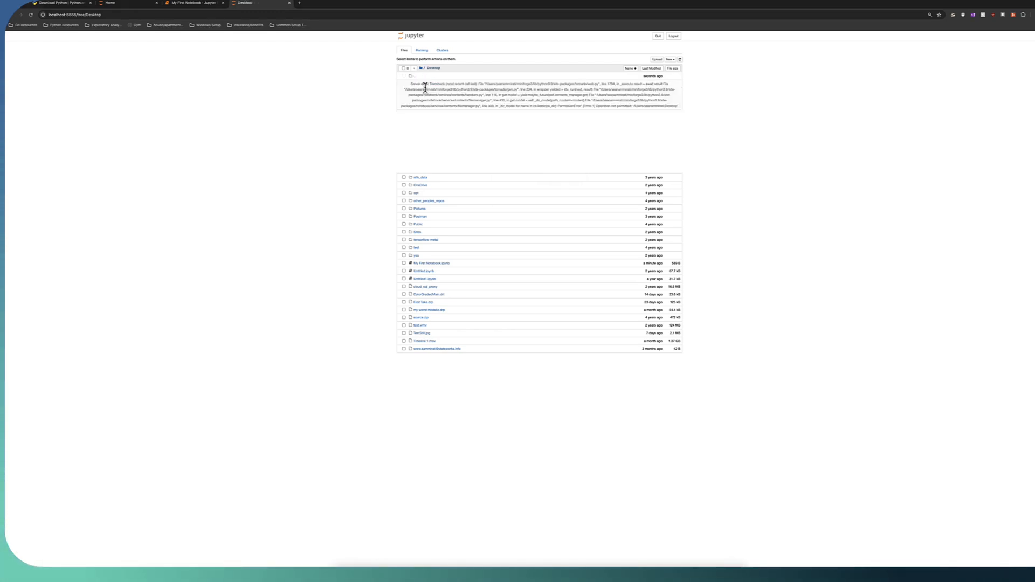
pyautogui.click(423, 67)
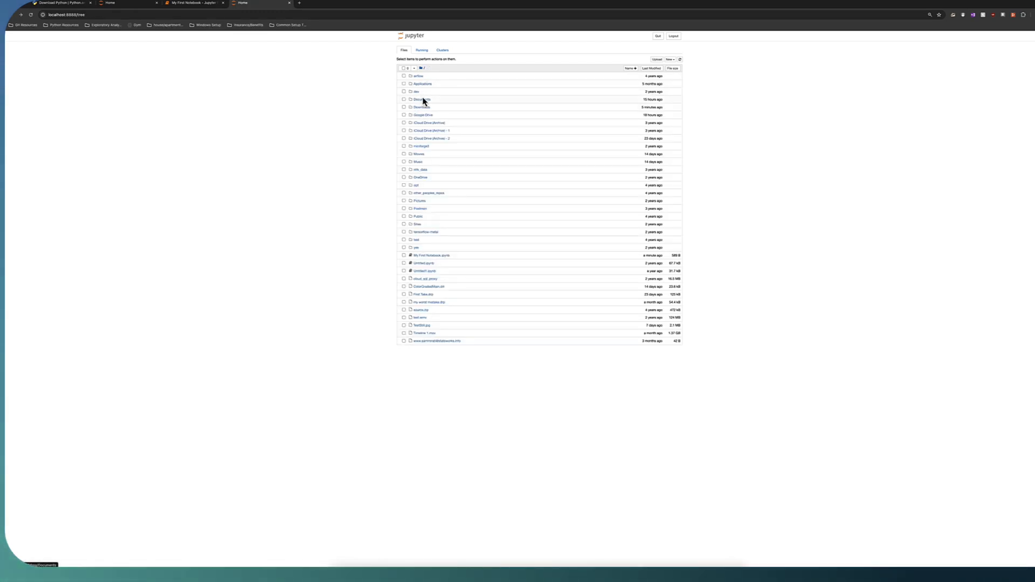
pyautogui.click(423, 99)
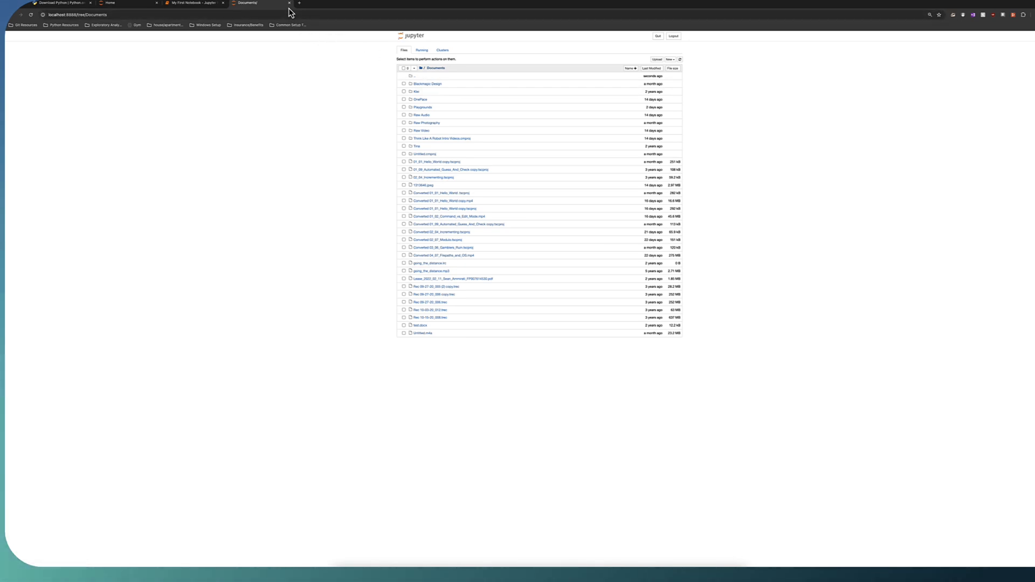
pyautogui.moveTo(302, 45)
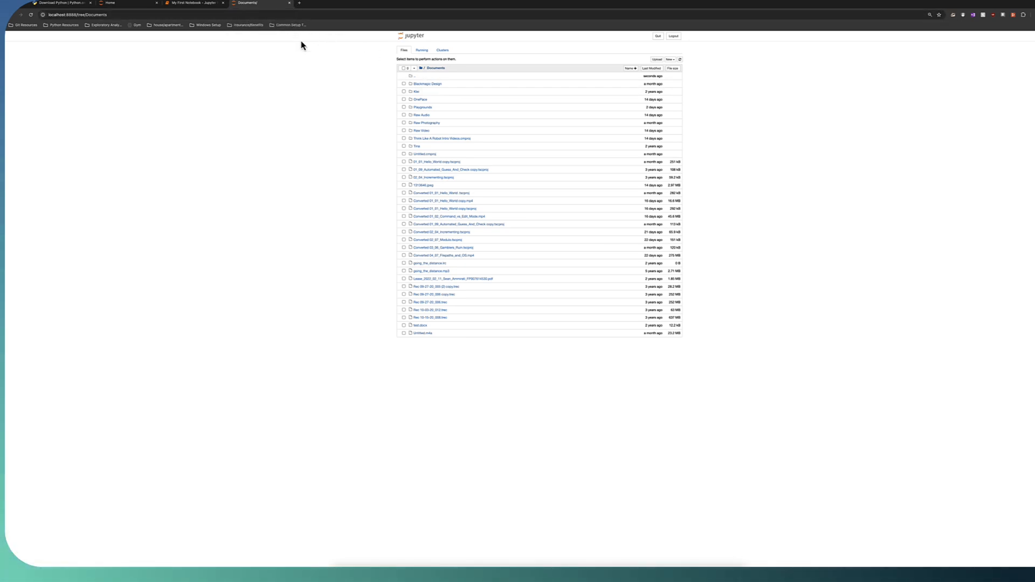
pyautogui.moveTo(313, 6)
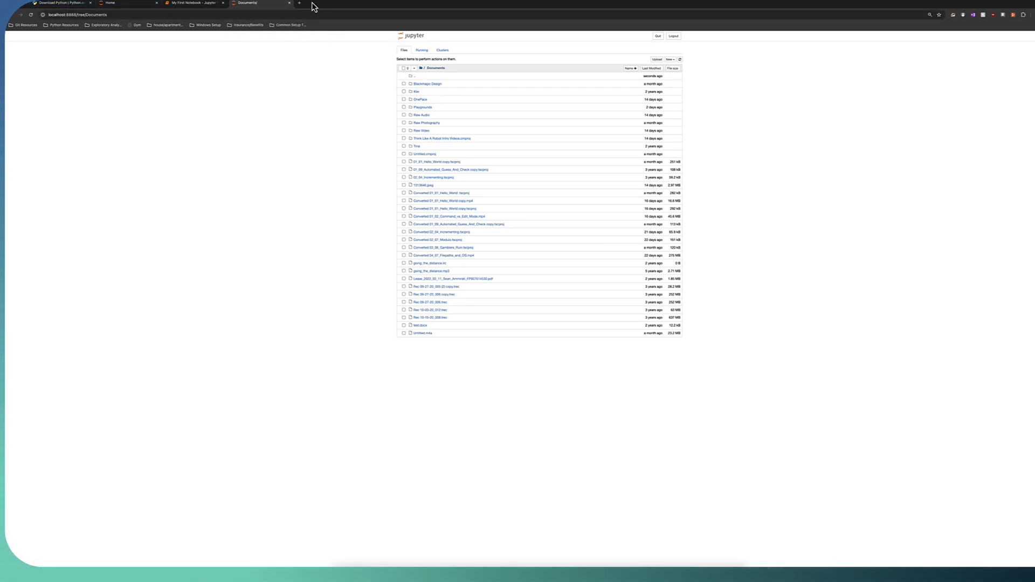
pyautogui.click(300, 2)
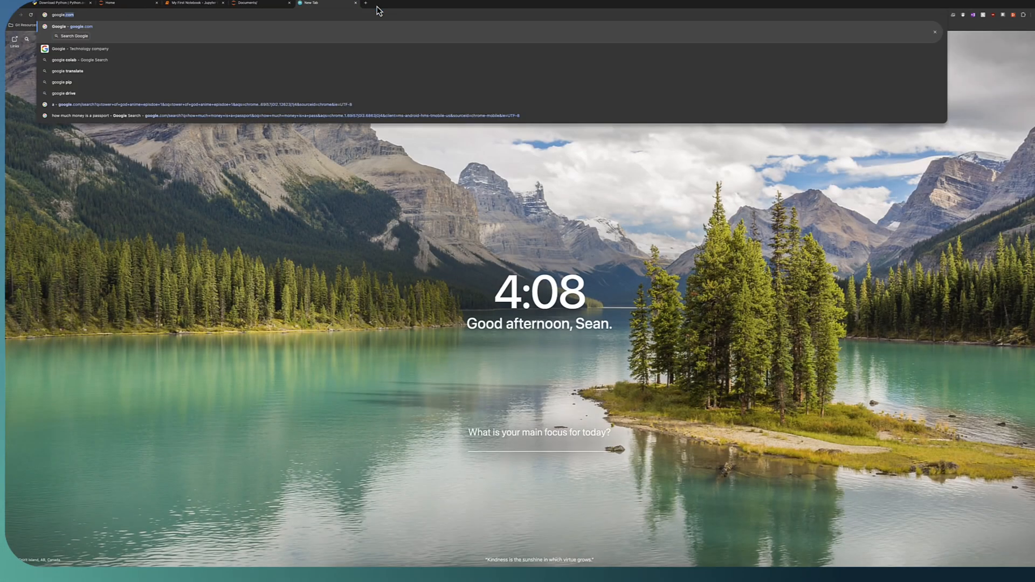
pyautogui.click(78, 60)
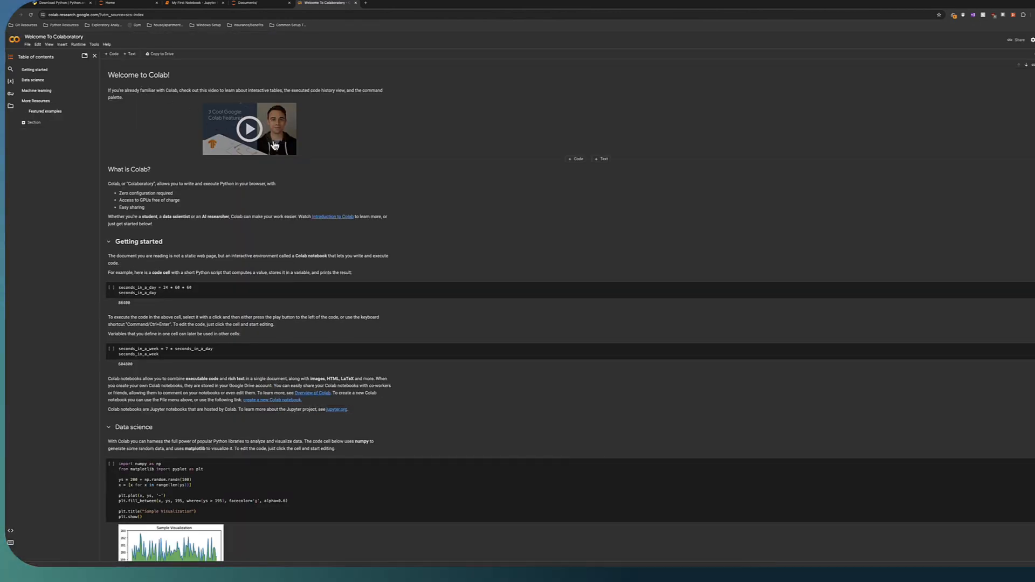
pyautogui.moveTo(221, 71)
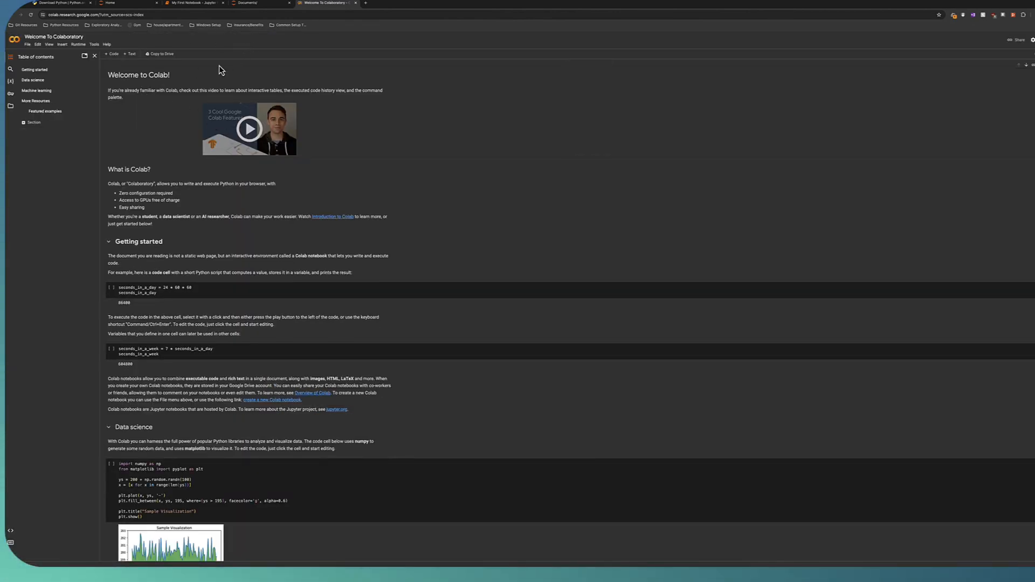
pyautogui.moveTo(196, 3)
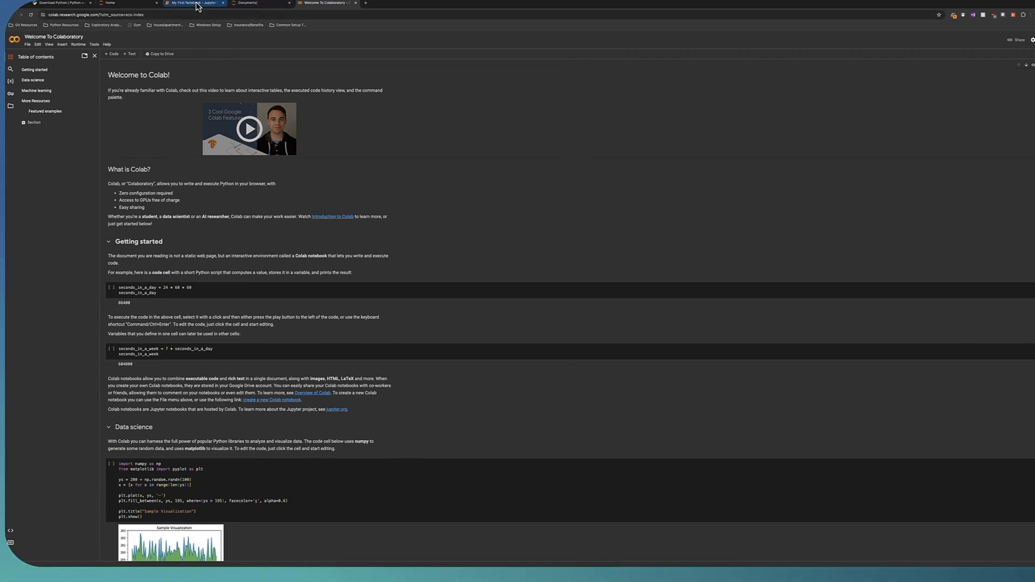
pyautogui.click(191, 3)
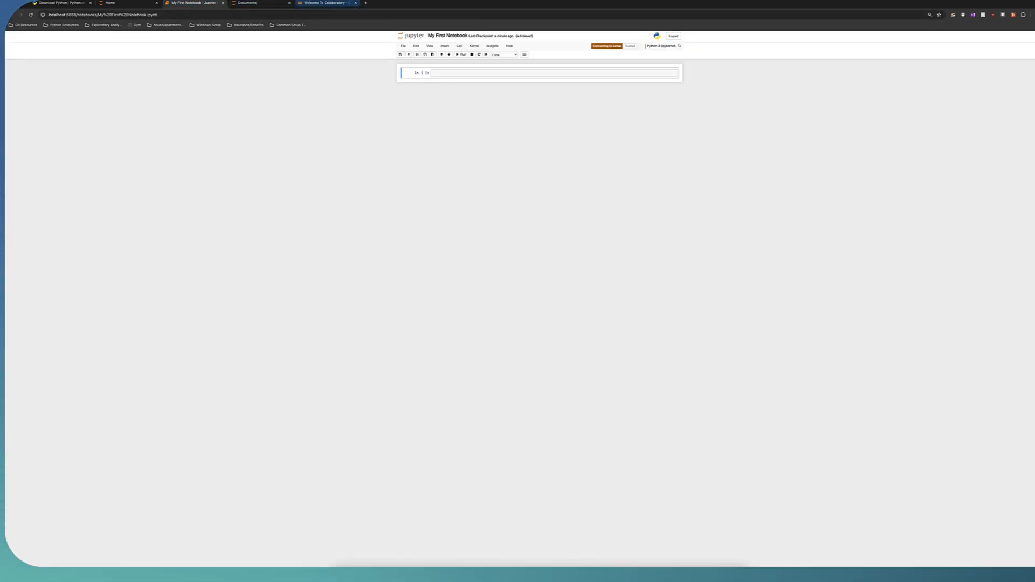
pyautogui.click(324, 3)
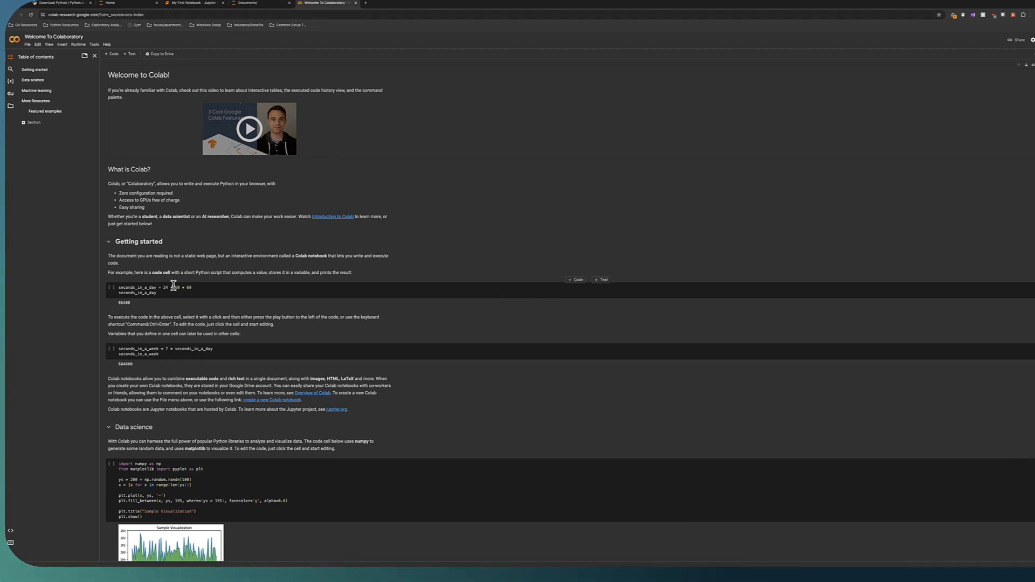
pyautogui.moveTo(160, 271)
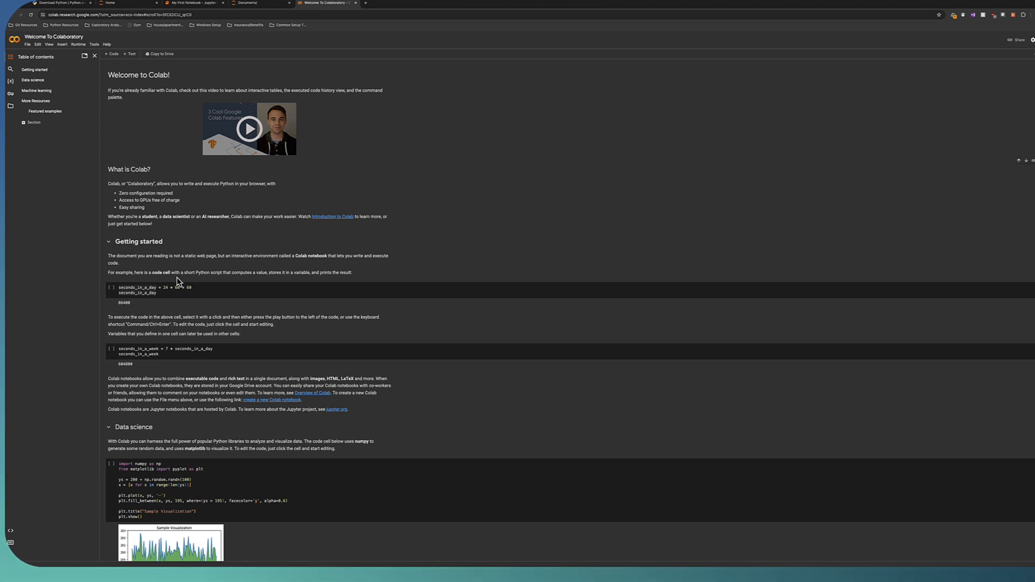
pyautogui.moveTo(136, 112)
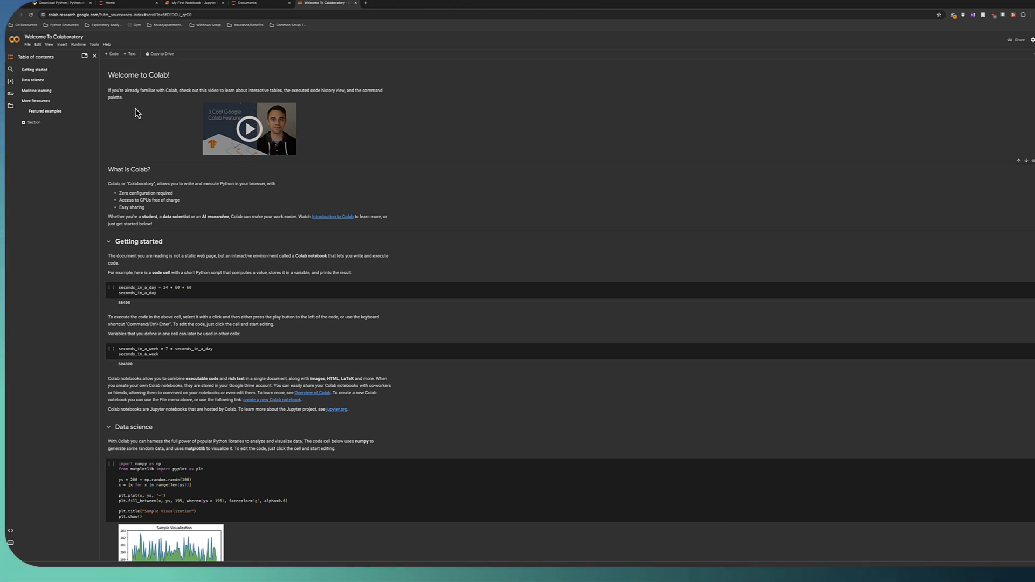
pyautogui.moveTo(129, 73)
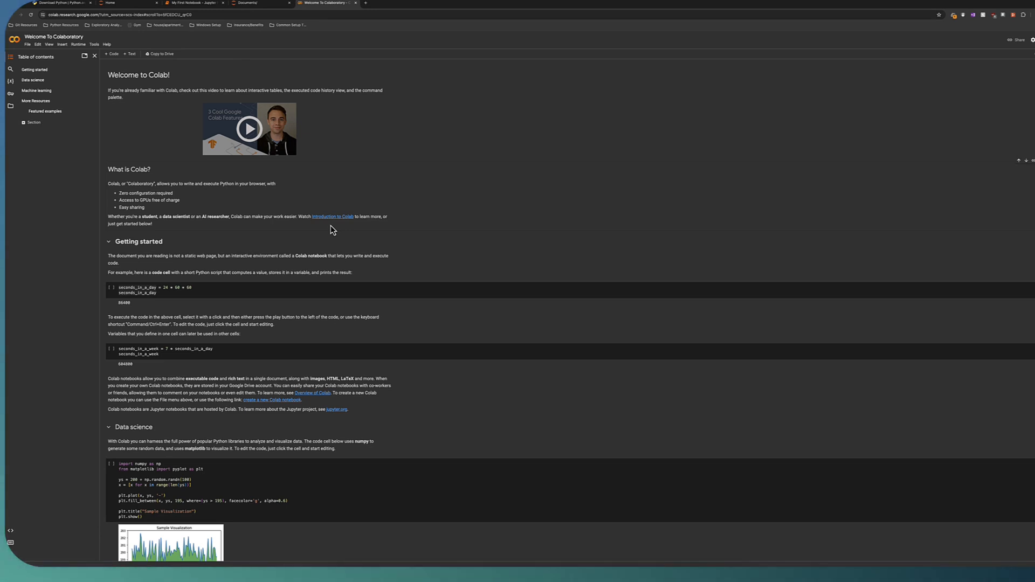
pyautogui.moveTo(321, 215)
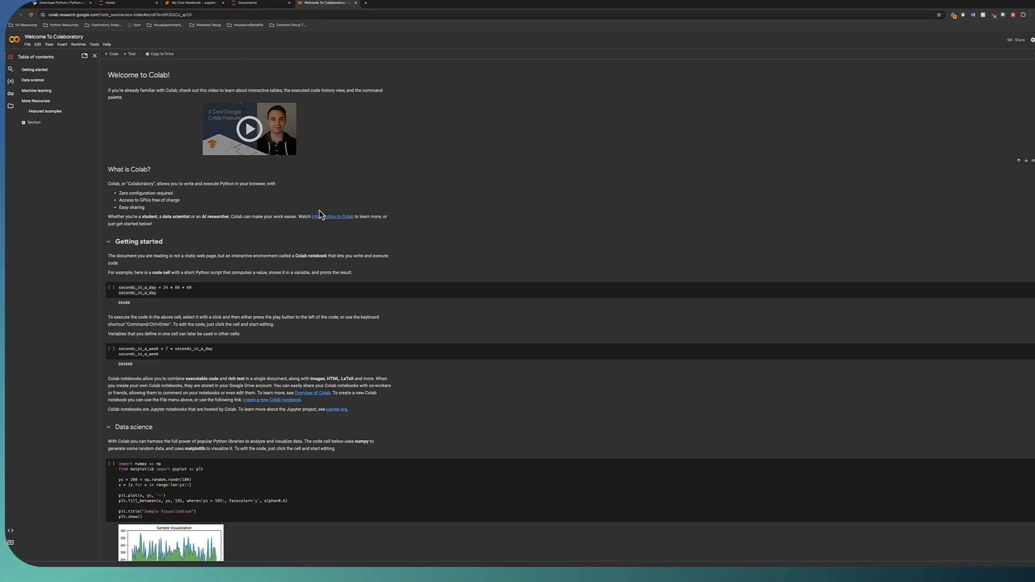
pyautogui.moveTo(271, 218)
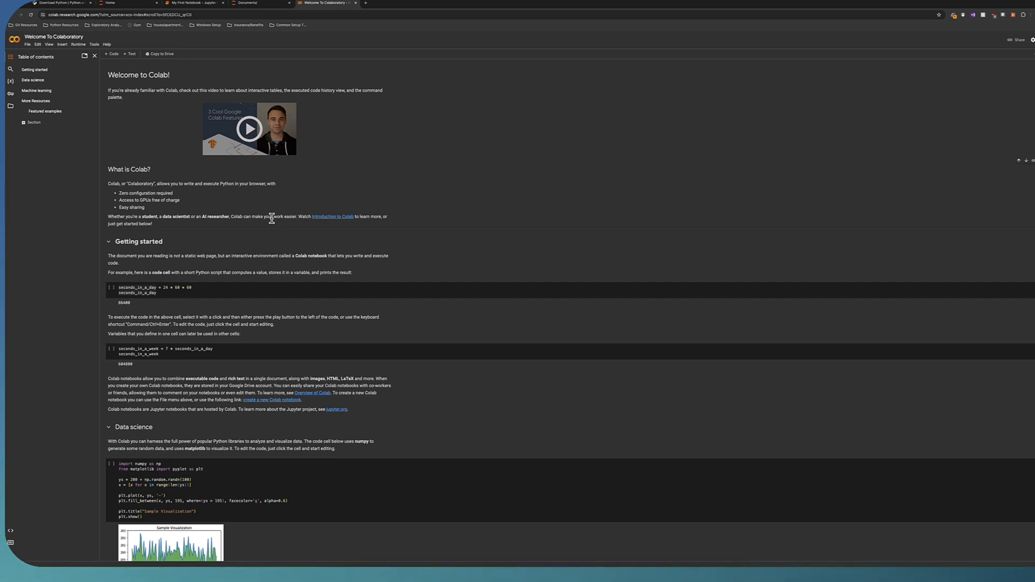
pyautogui.moveTo(271, 226)
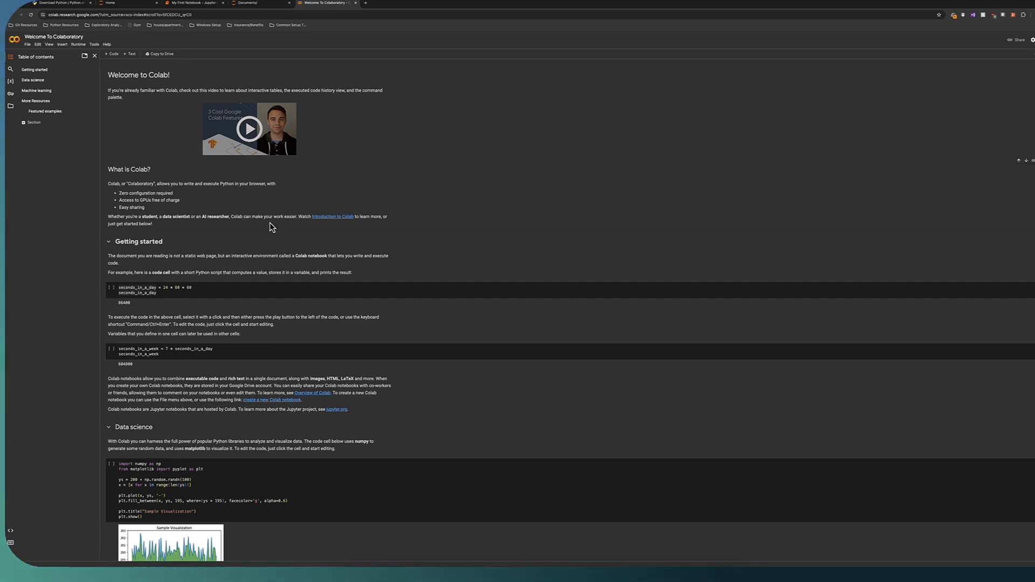
pyautogui.moveTo(270, 217)
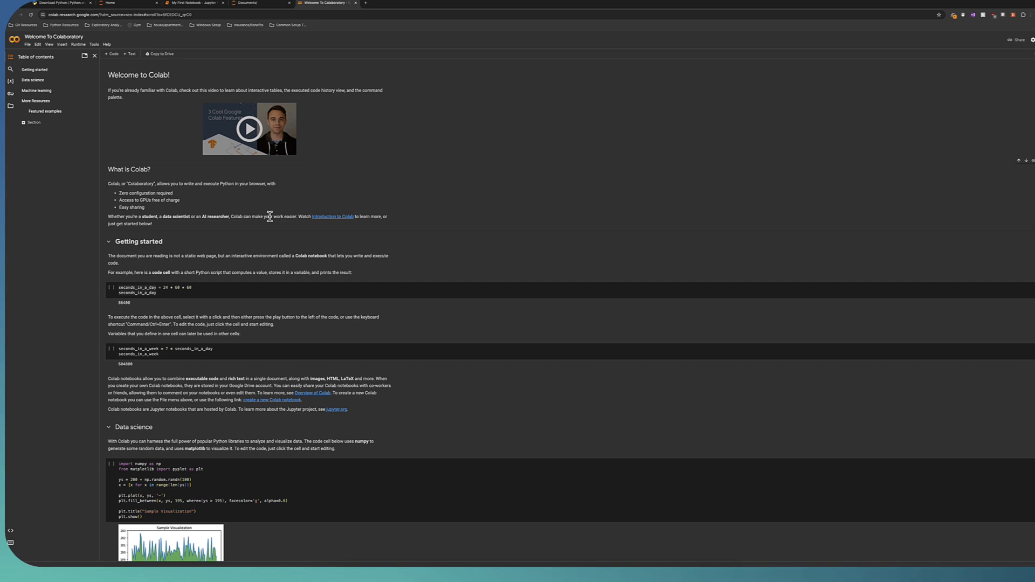
pyautogui.moveTo(269, 229)
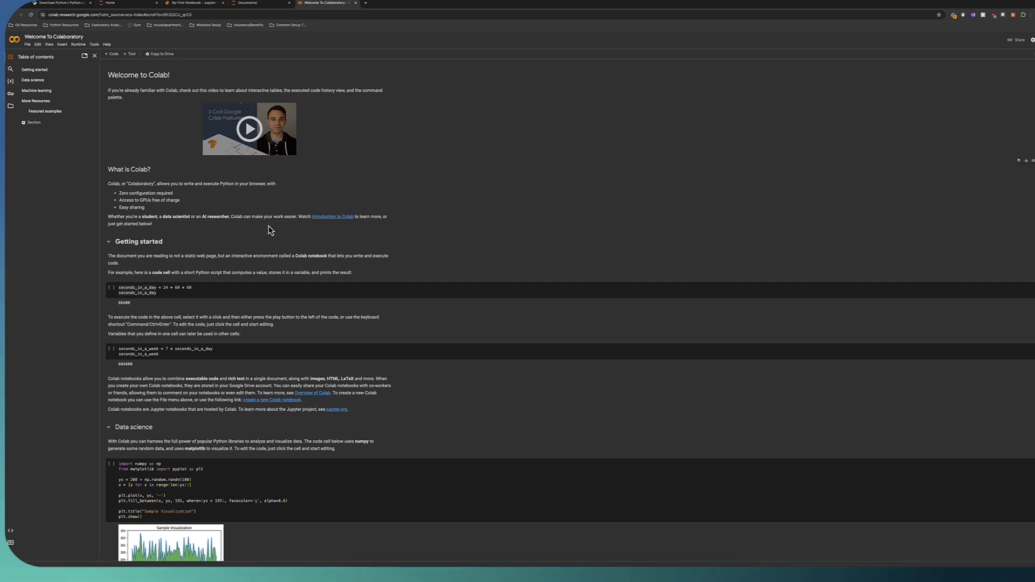
pyautogui.scroll(-3)
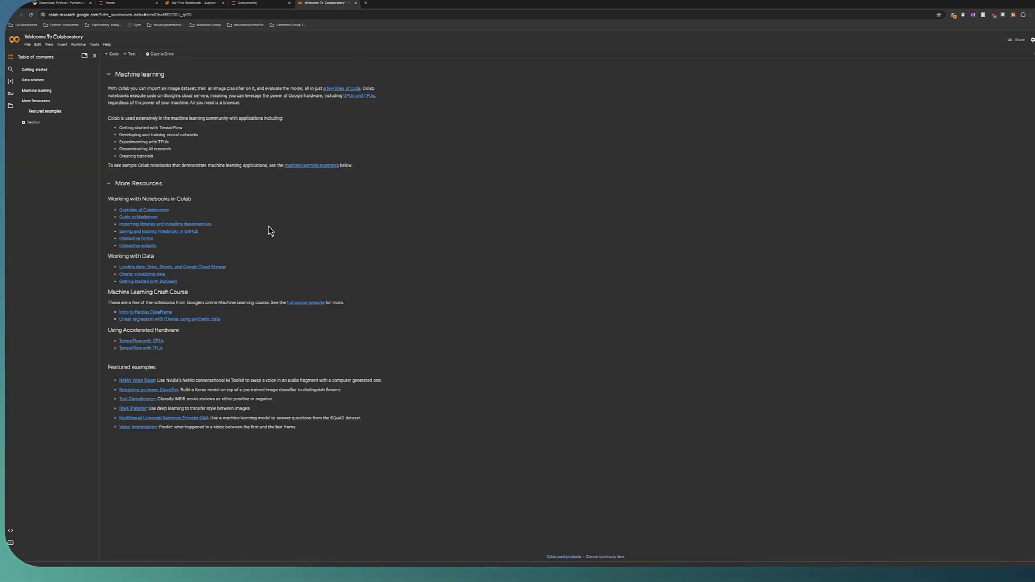
pyautogui.scroll(3)
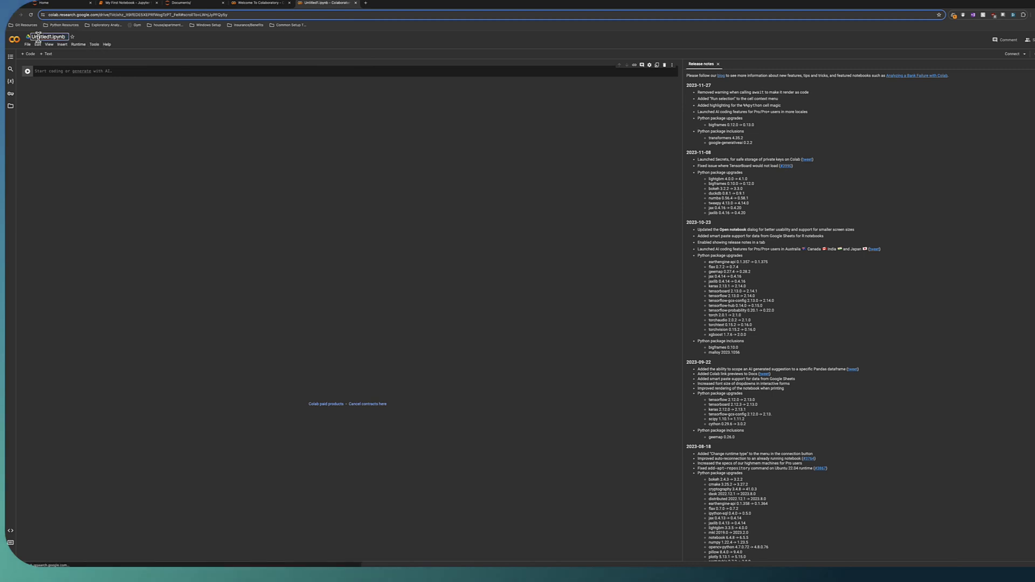
# Rename the Colab notebook Untitled0.ipynb to 'My First Notebook'
pyautogui.click(47, 36)
pyautogui.write('My First Notebook')
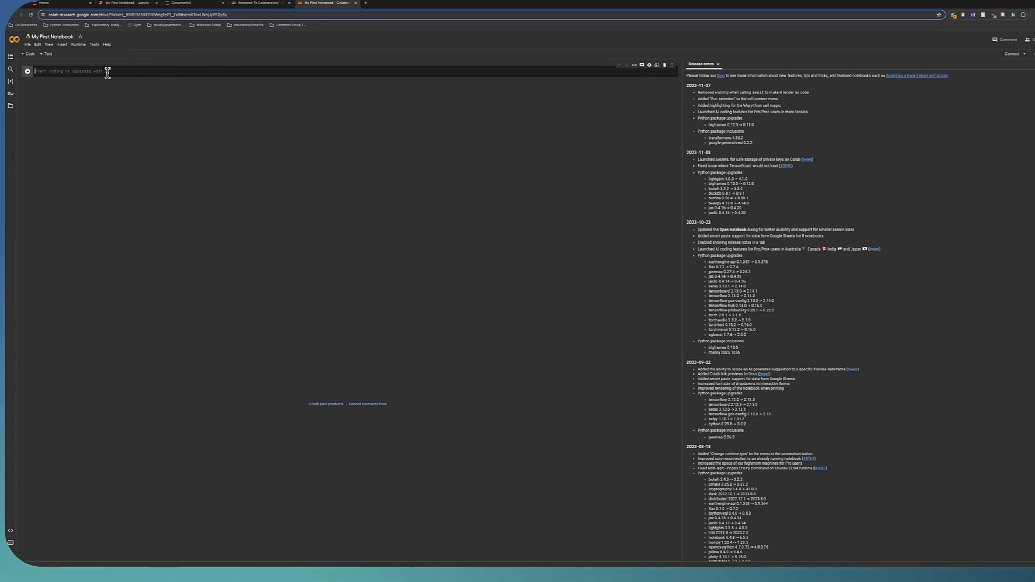
pyautogui.click(718, 64)
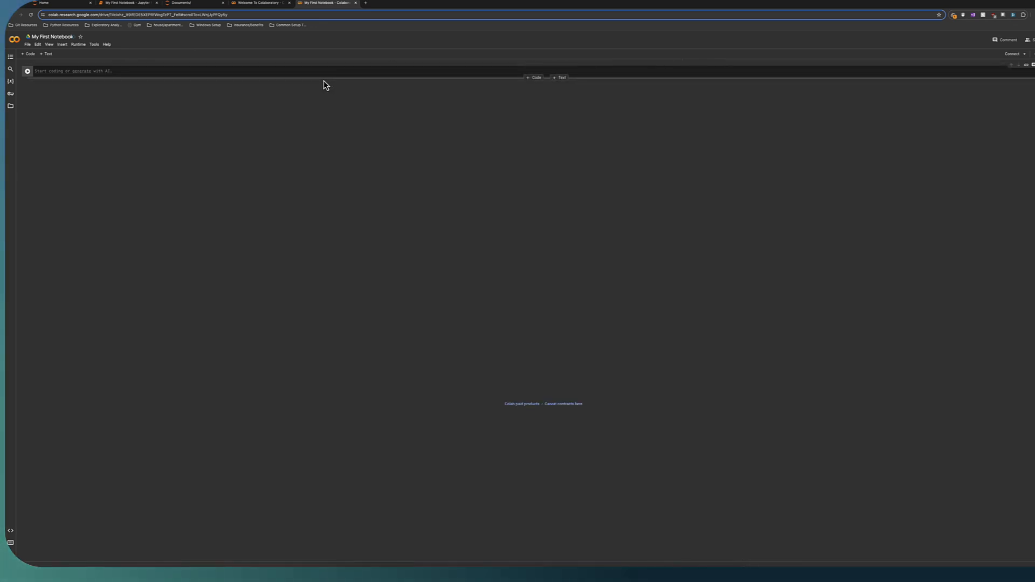